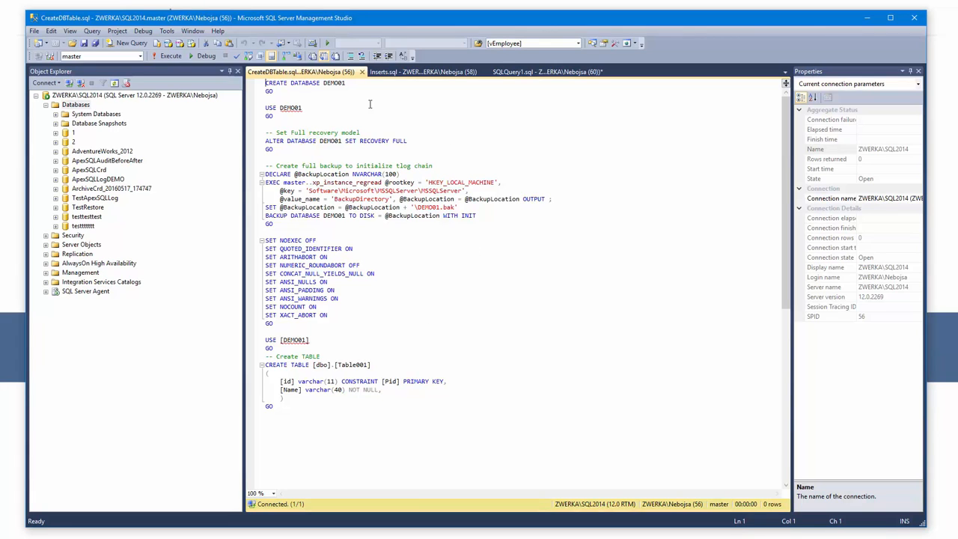
Run CreateDBTable.sql to build DEMO01 with dbo.Table001, then refresh the Databases tree
{"action": "left_click", "coordinate": [171, 57]}
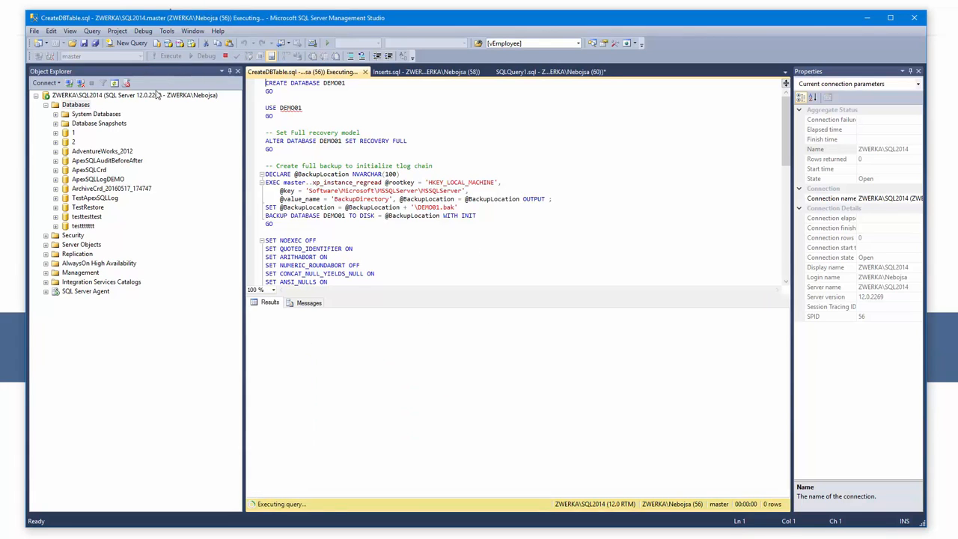
{"action": "right_click", "coordinate": [70, 105]}
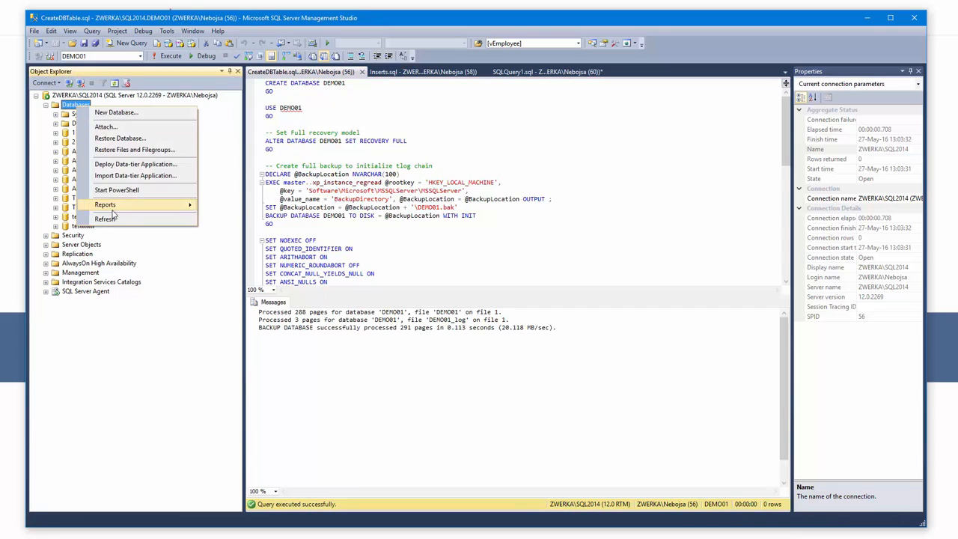
{"action": "left_click", "coordinate": [105, 218]}
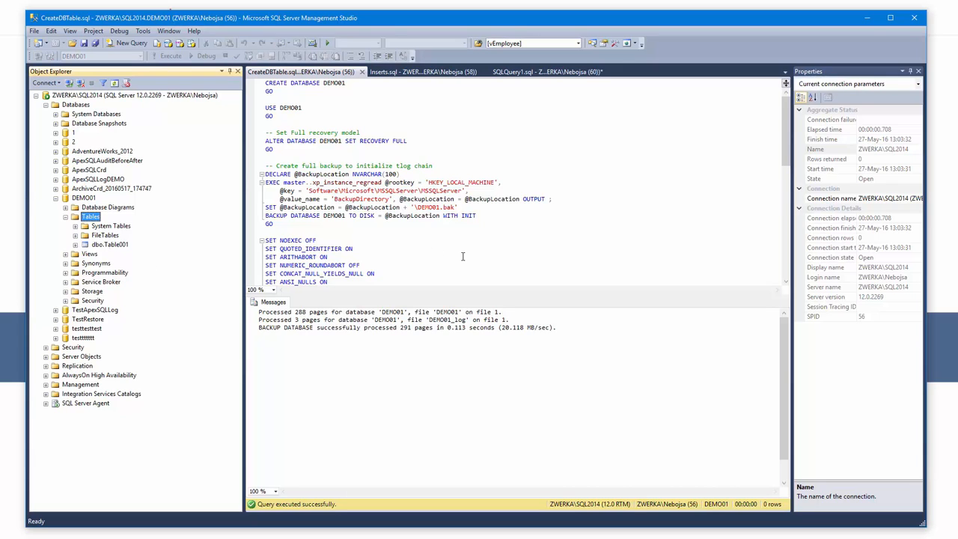
{"action": "mouse_move", "coordinate": [448, 234]}
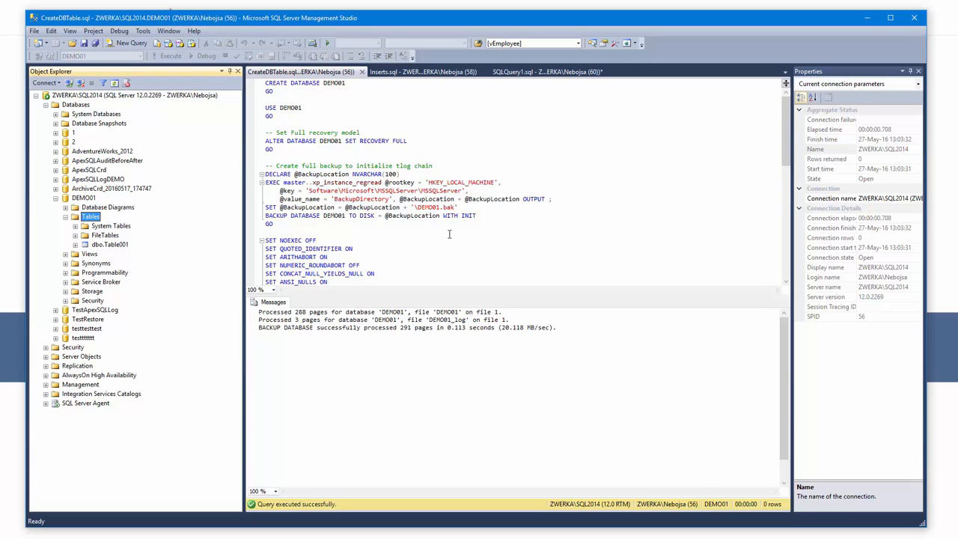
{"action": "left_click", "coordinate": [419, 72]}
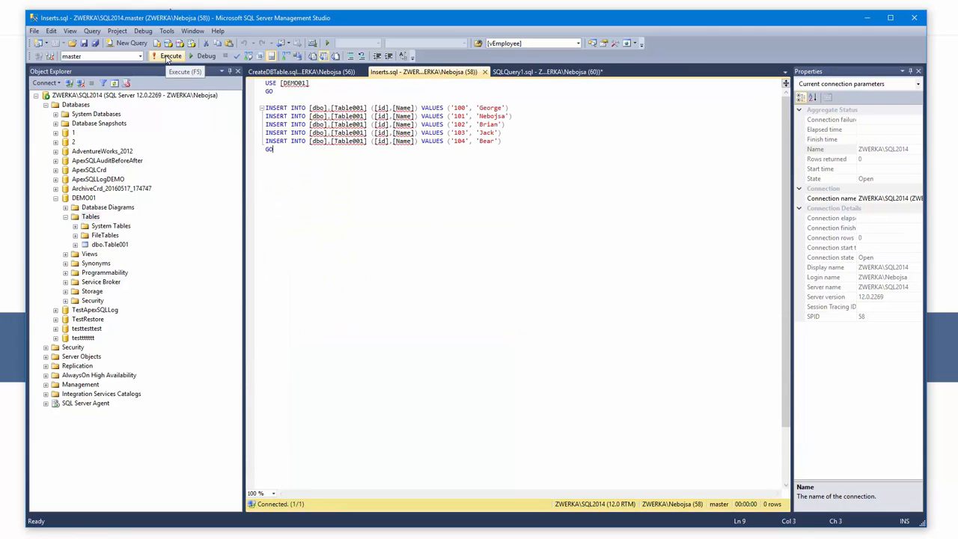
Run Inserts.sql and the DELETE query, then select Table001's top 1000 rows to confirm it's empty
{"action": "left_click", "coordinate": [193, 56]}
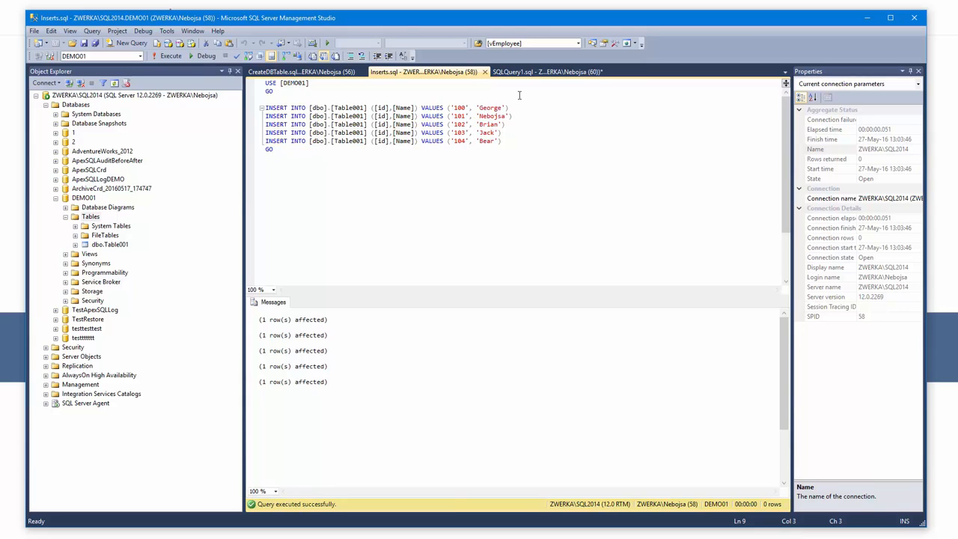
{"action": "left_click", "coordinate": [552, 71]}
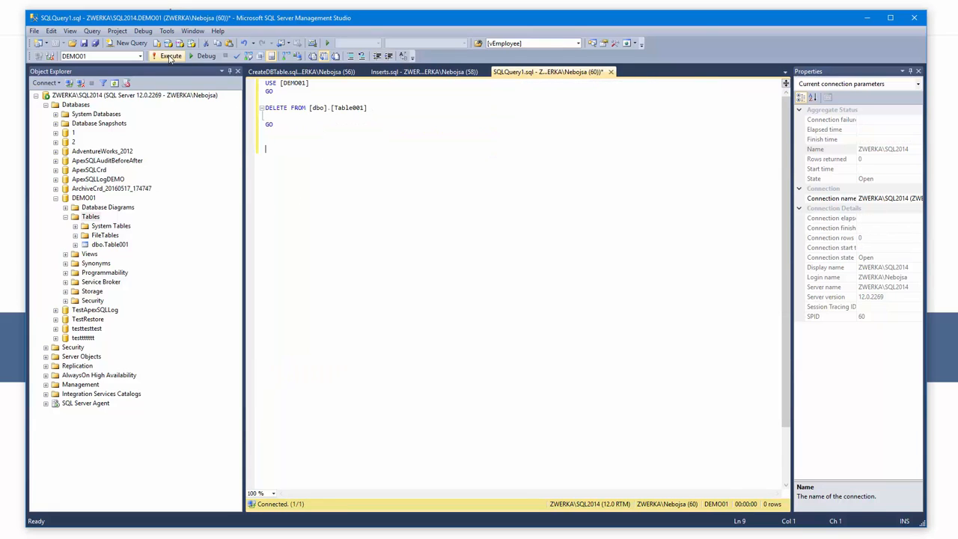
{"action": "left_click", "coordinate": [171, 56]}
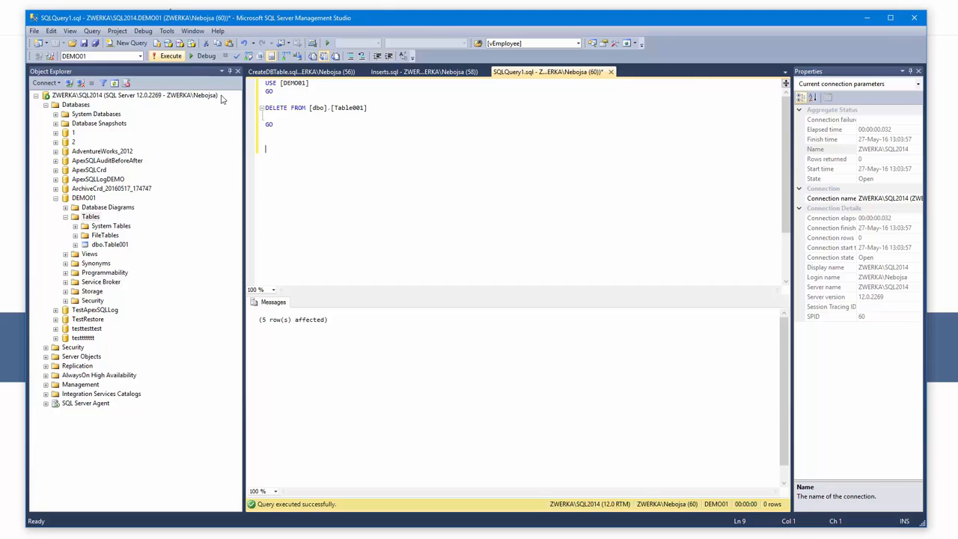
{"action": "mouse_move", "coordinate": [431, 213]}
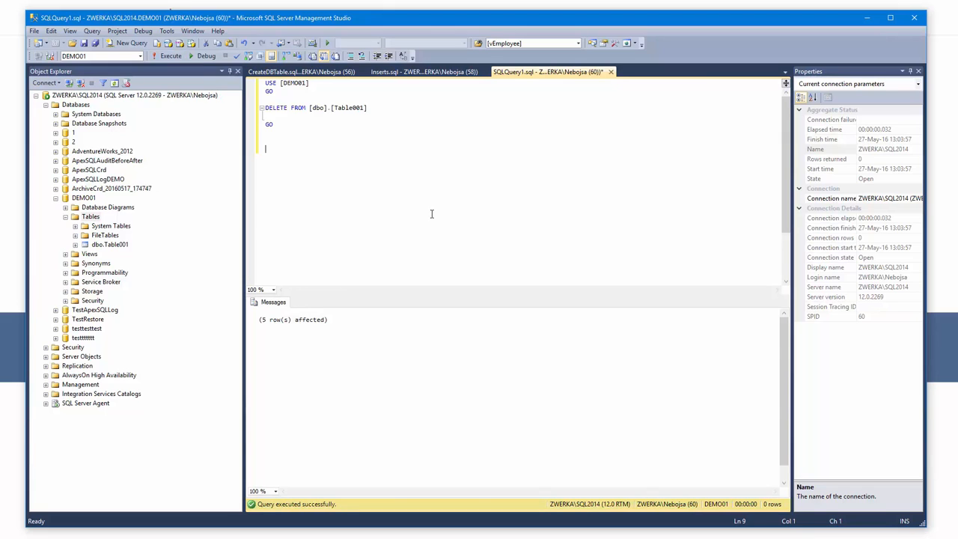
{"action": "left_click", "coordinate": [109, 245]}
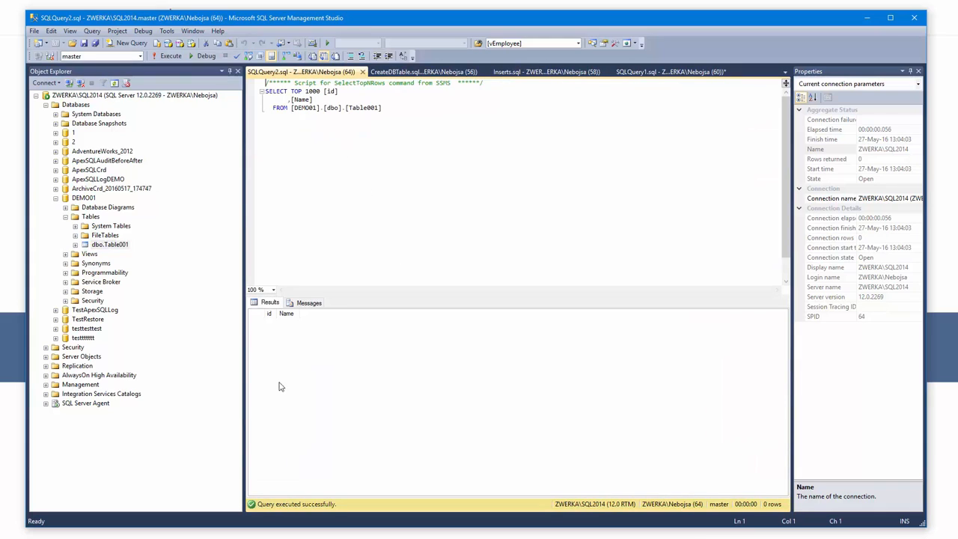
{"action": "mouse_move", "coordinate": [385, 333]}
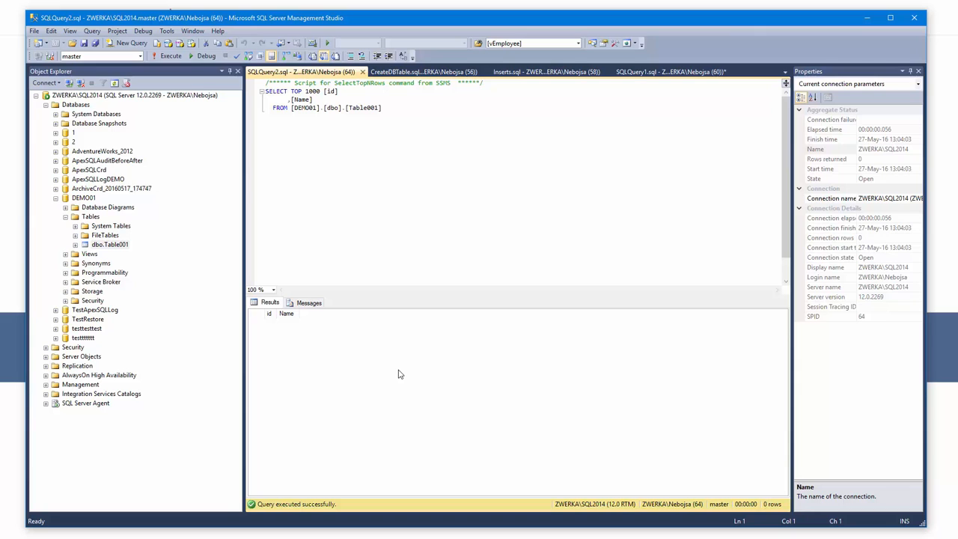
{"action": "mouse_move", "coordinate": [398, 438]}
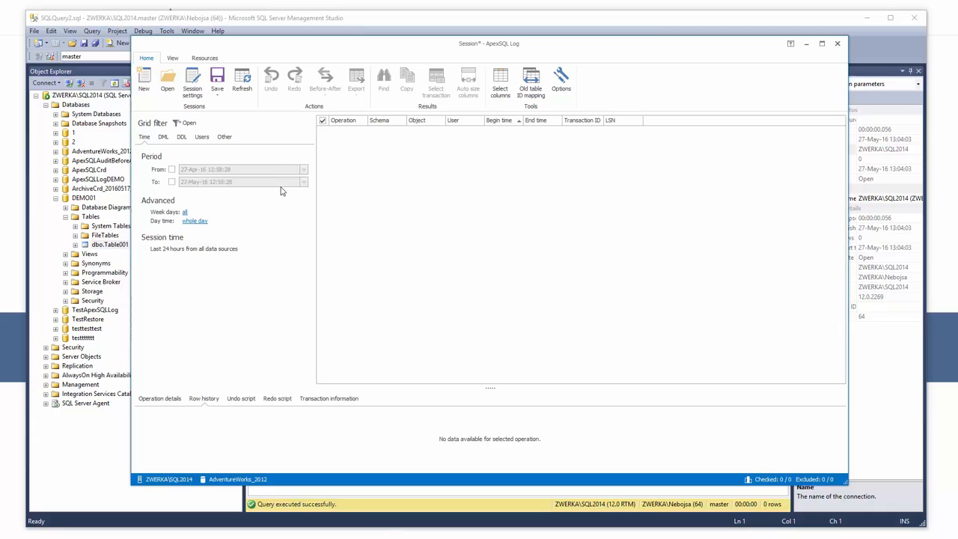
{"action": "mouse_move", "coordinate": [144, 80]}
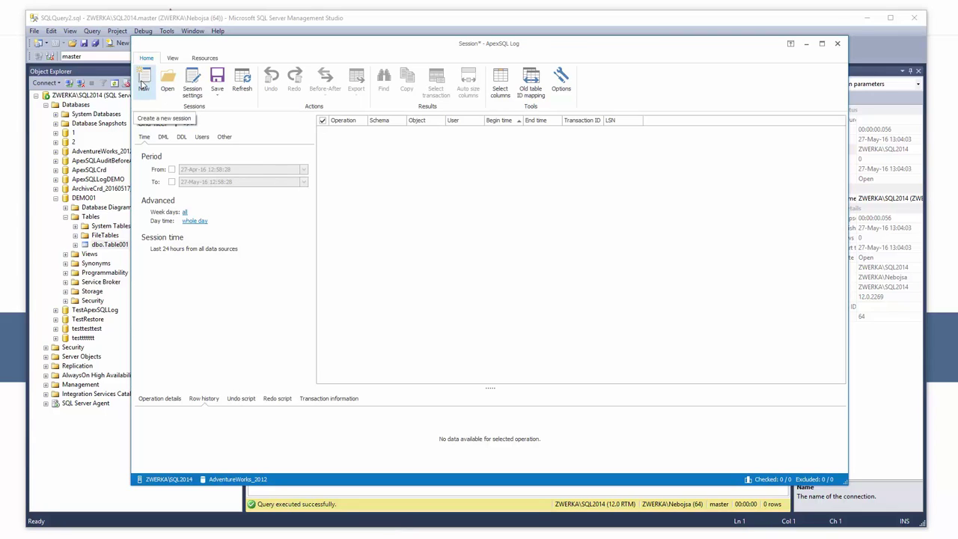
Create a new ApexSQL Log session on the DEMO01 database and proceed to data sources
{"action": "left_click", "coordinate": [144, 80]}
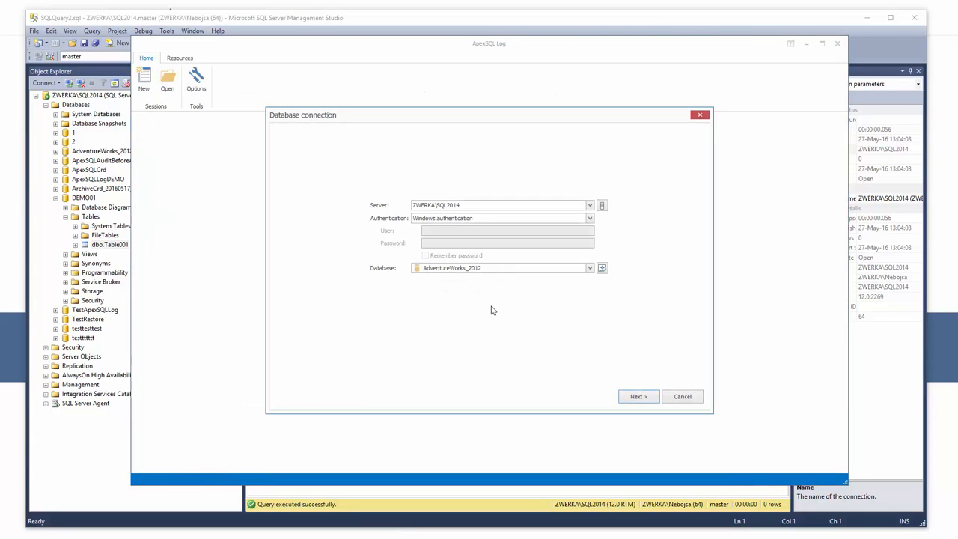
{"action": "mouse_move", "coordinate": [552, 288]}
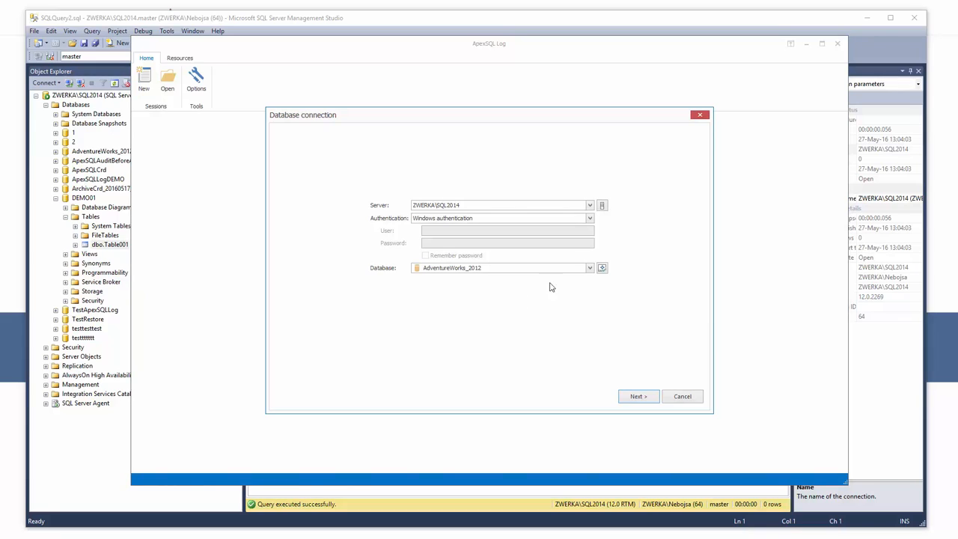
{"action": "left_click", "coordinate": [589, 267]}
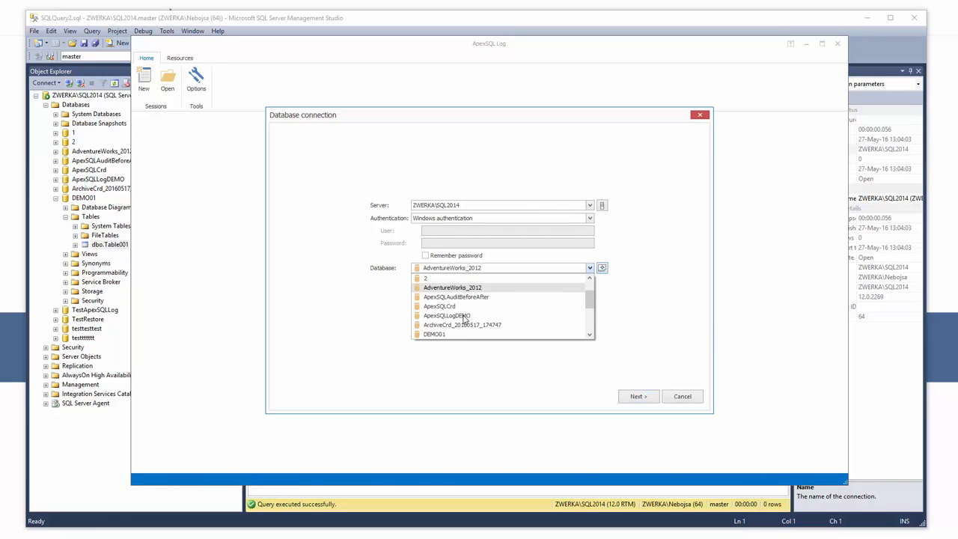
{"action": "left_click", "coordinate": [433, 334]}
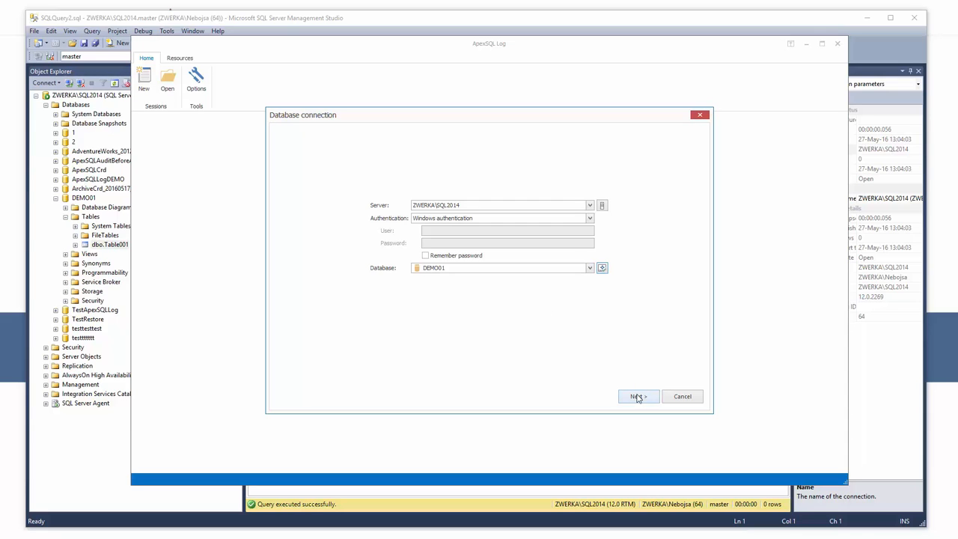
{"action": "left_click", "coordinate": [638, 397]}
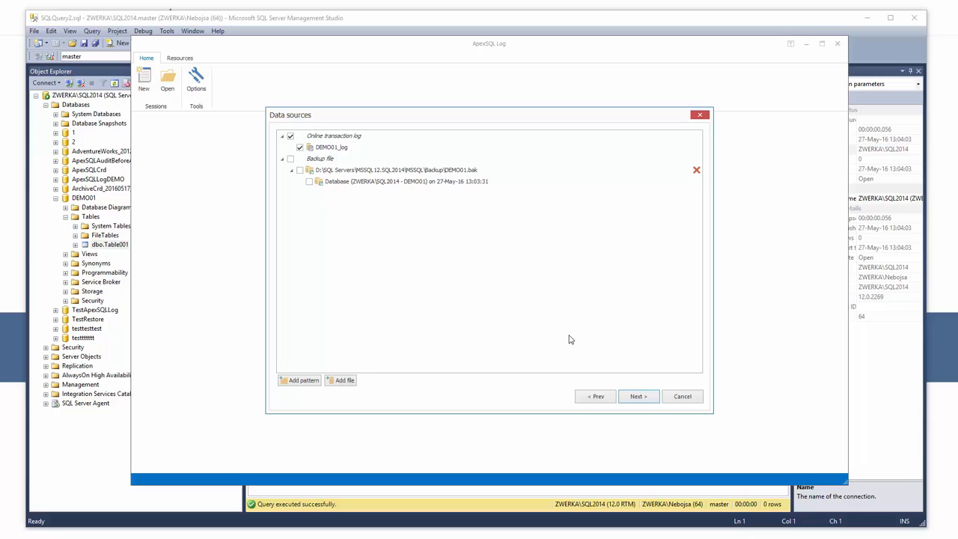
{"action": "mouse_move", "coordinate": [371, 147]}
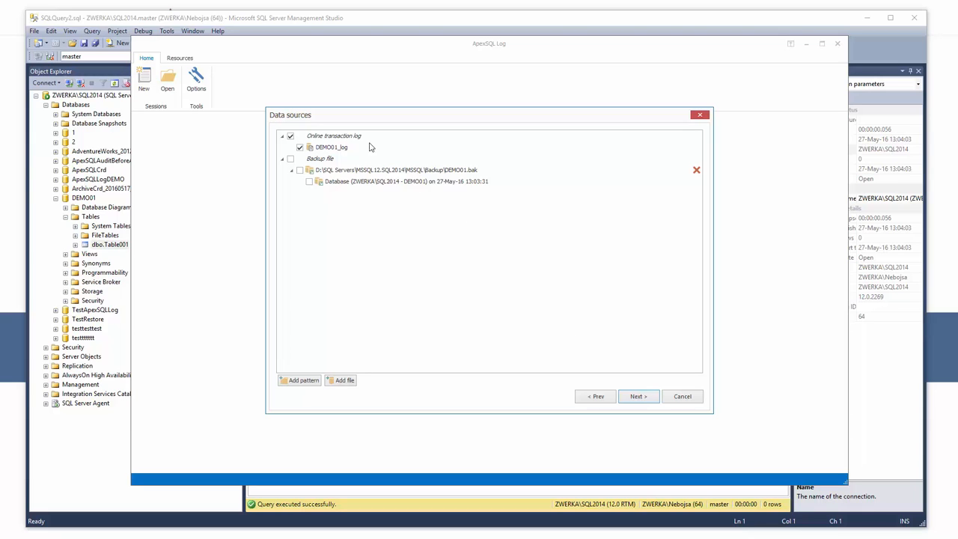
{"action": "mouse_move", "coordinate": [391, 153]}
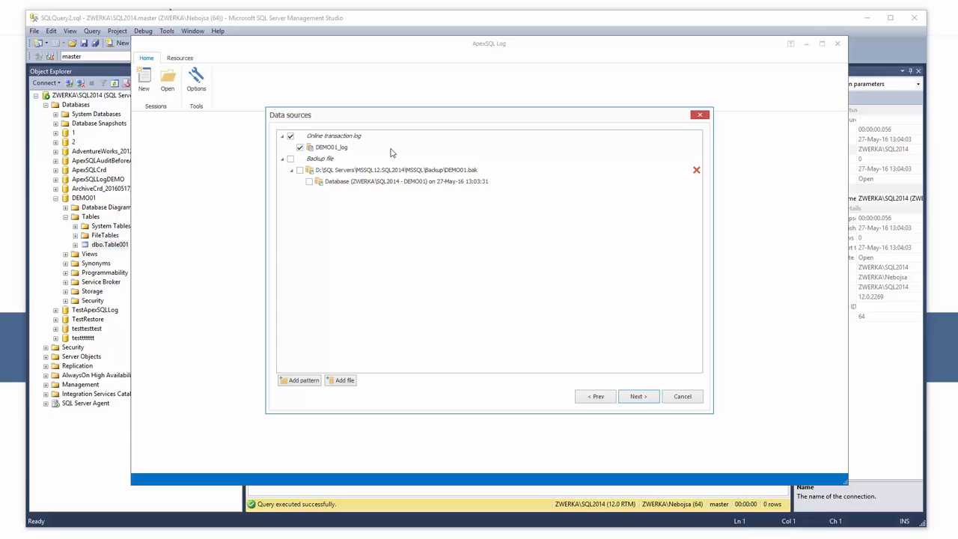
{"action": "mouse_move", "coordinate": [334, 271]}
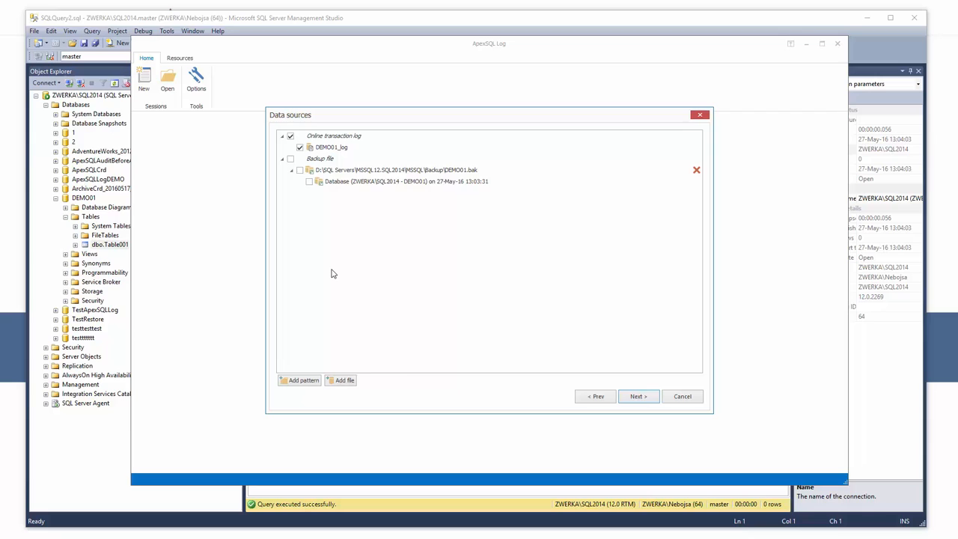
{"action": "mouse_move", "coordinate": [360, 366]}
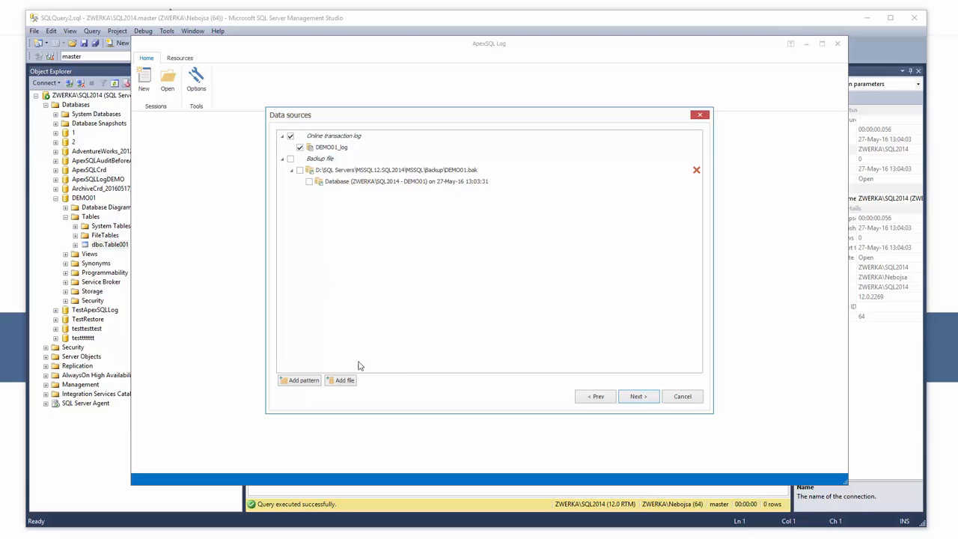
{"action": "mouse_move", "coordinate": [370, 382]}
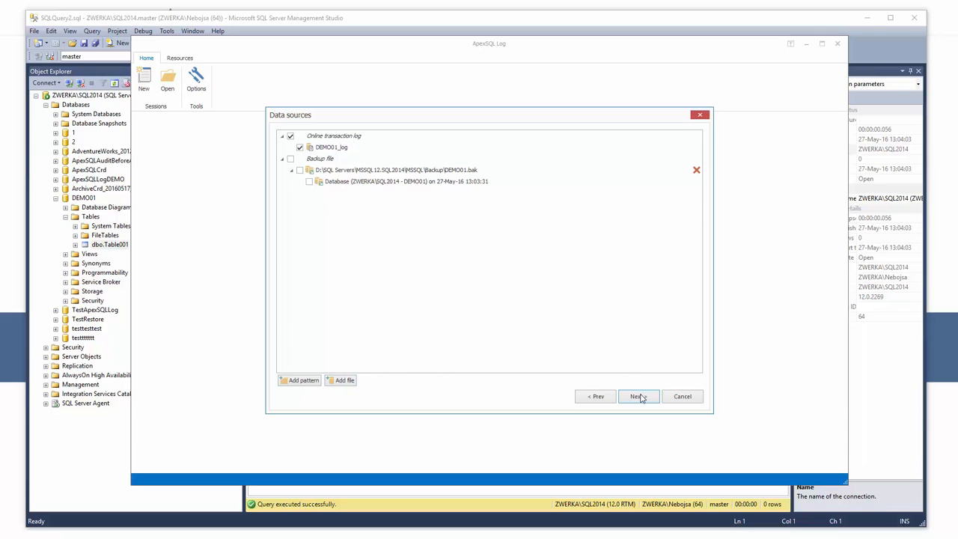
Accept the DEMO01 online transaction log as the data source and reach the Select output step
{"action": "left_click", "coordinate": [638, 396]}
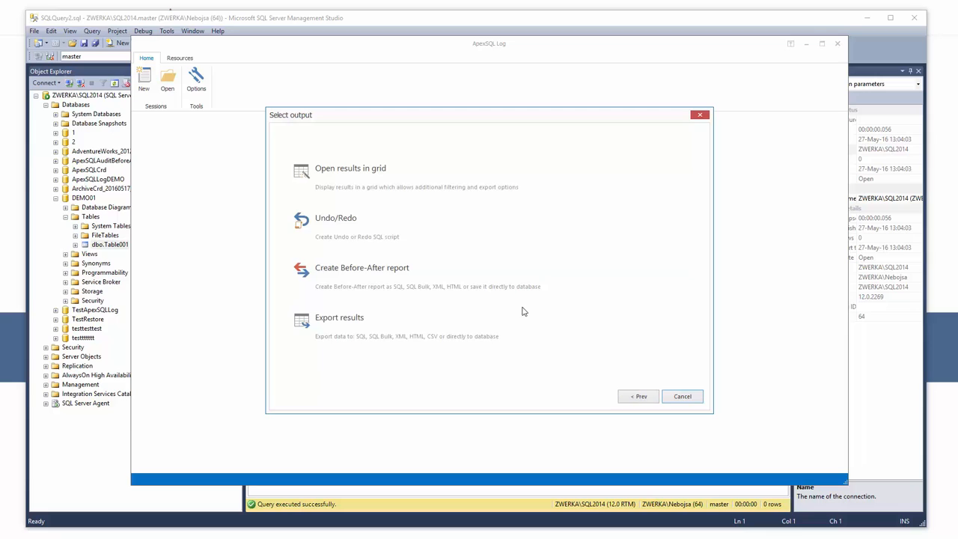
{"action": "mouse_move", "coordinate": [502, 388]}
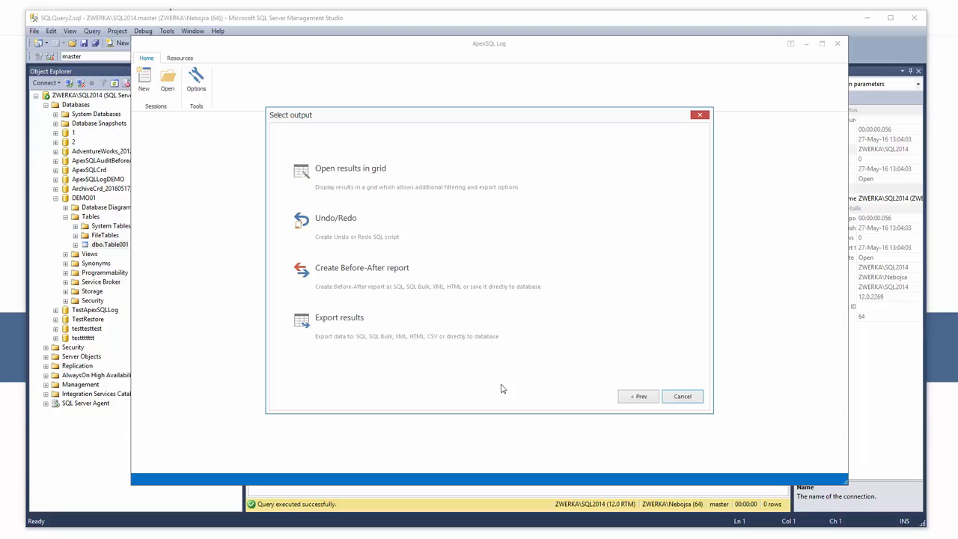
{"action": "mouse_move", "coordinate": [491, 323]}
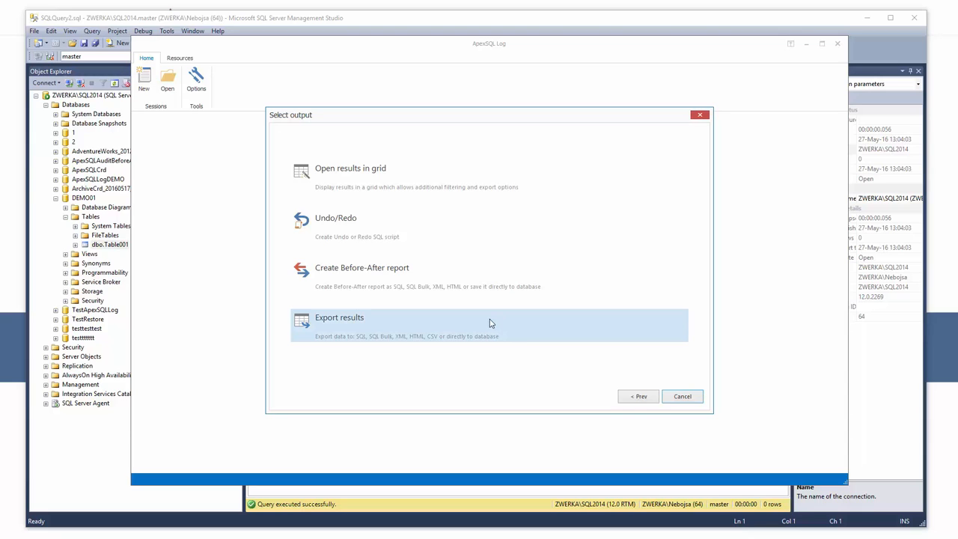
{"action": "mouse_move", "coordinate": [481, 320]}
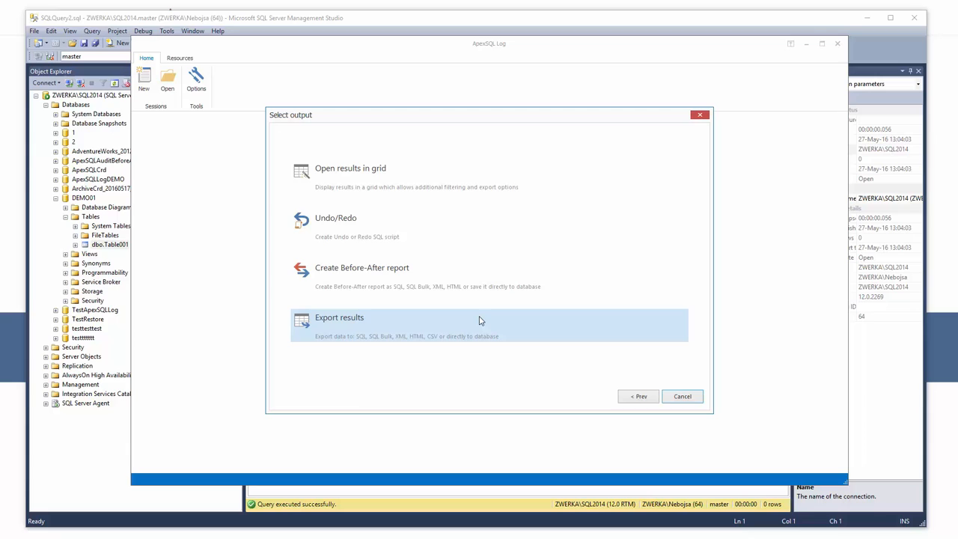
{"action": "mouse_move", "coordinate": [472, 303]}
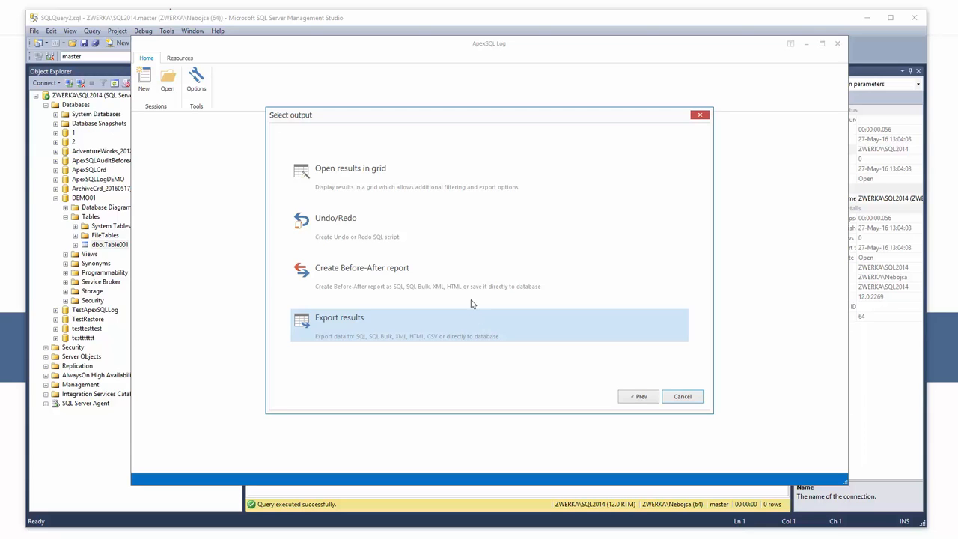
{"action": "mouse_move", "coordinate": [452, 270]}
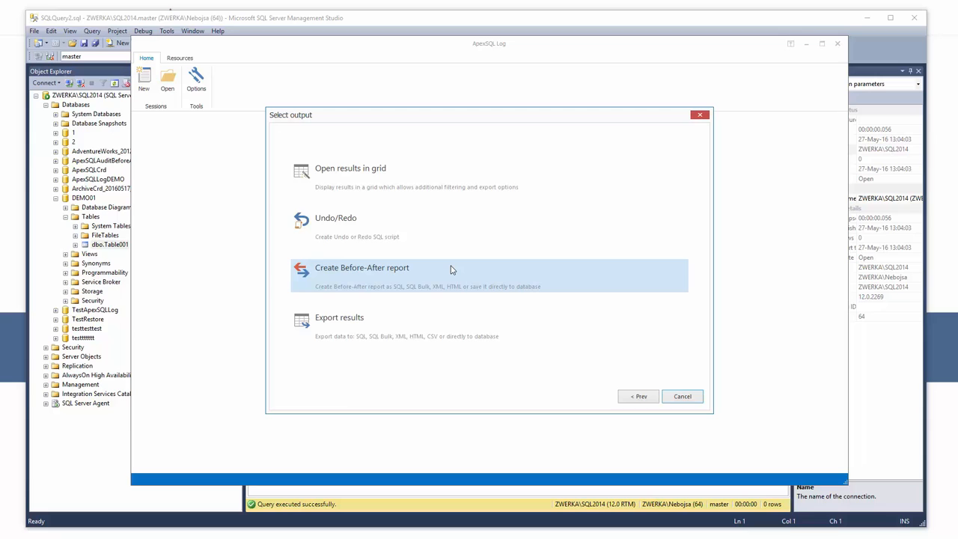
{"action": "mouse_move", "coordinate": [456, 226]}
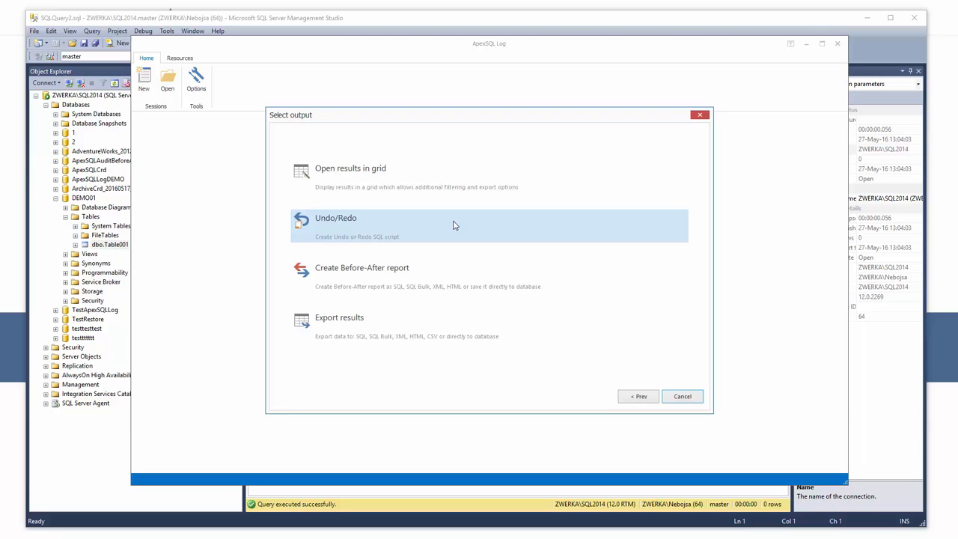
{"action": "mouse_move", "coordinate": [440, 169]}
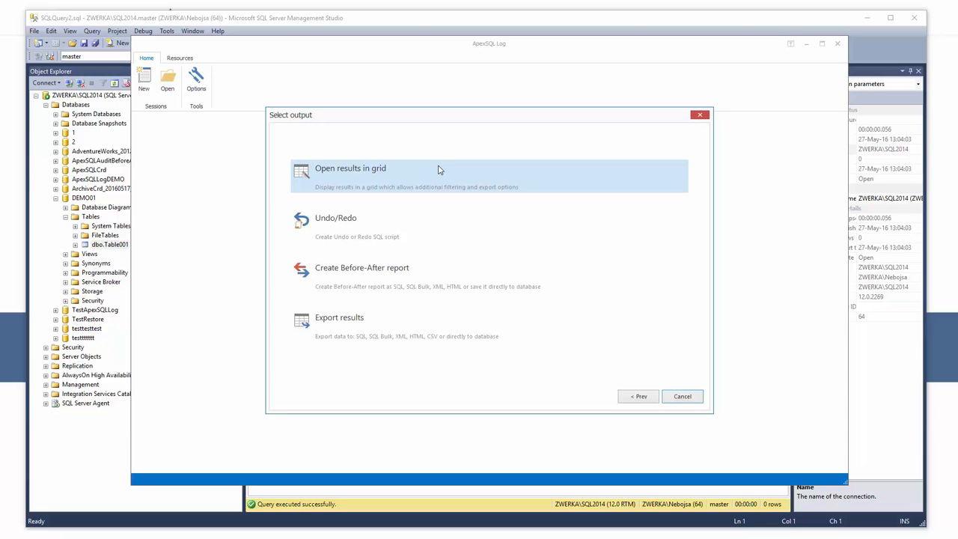
{"action": "mouse_move", "coordinate": [394, 171]}
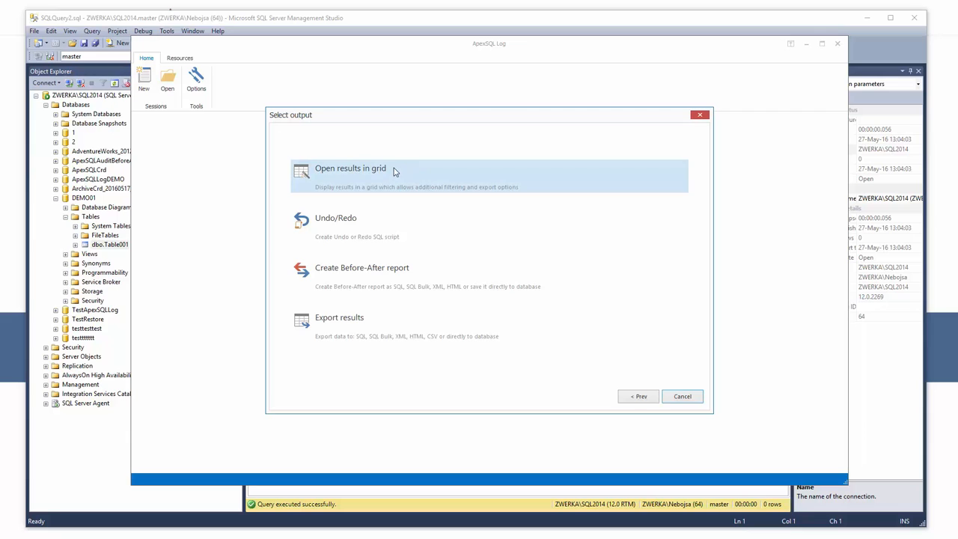
Choose Open results in grid, check all DDL operations in the filter, and finish
{"action": "left_click", "coordinate": [351, 168]}
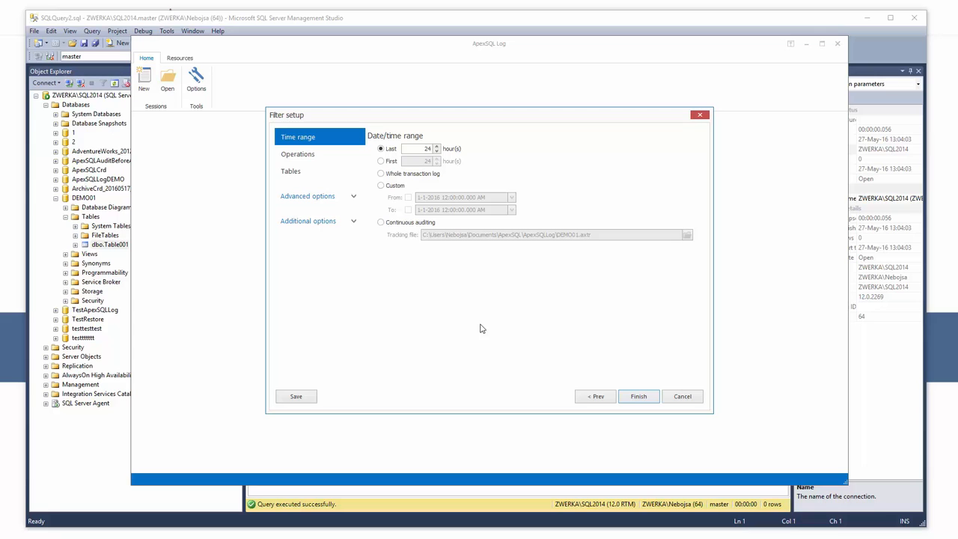
{"action": "left_click", "coordinate": [297, 154]}
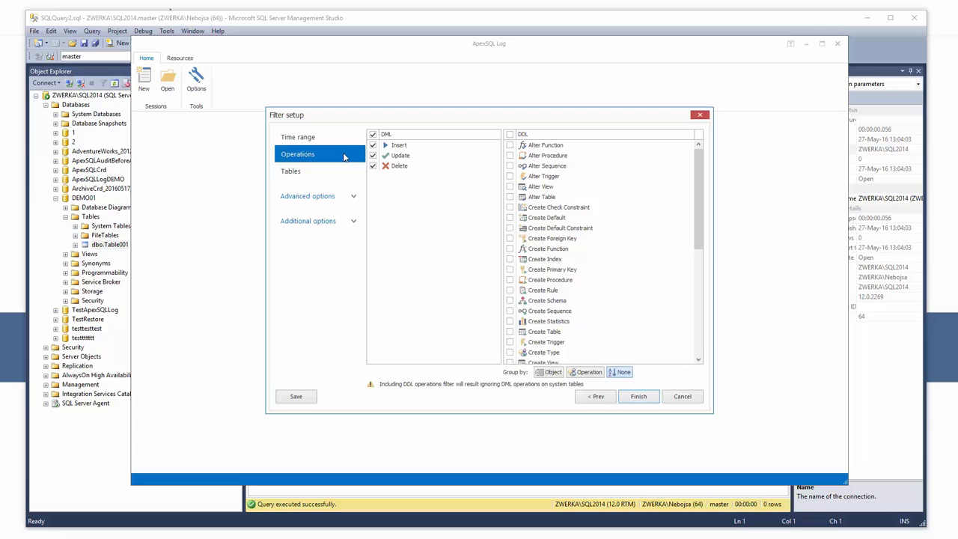
{"action": "left_click", "coordinate": [291, 171]}
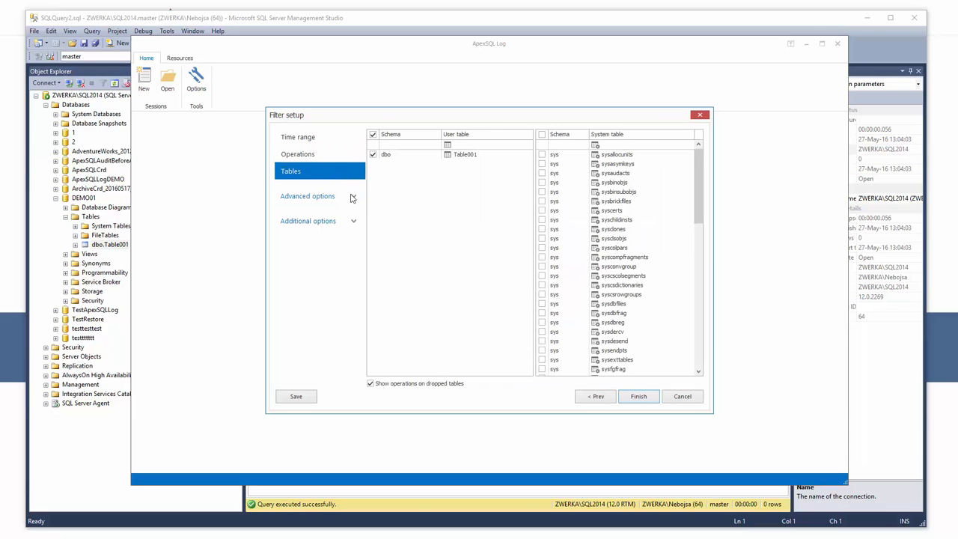
{"action": "left_click", "coordinate": [307, 195]}
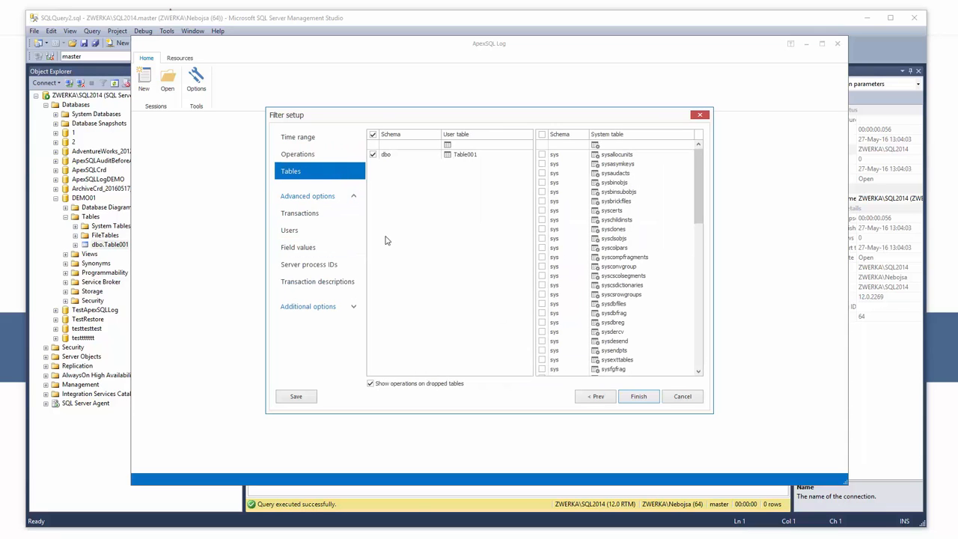
{"action": "mouse_move", "coordinate": [378, 177]}
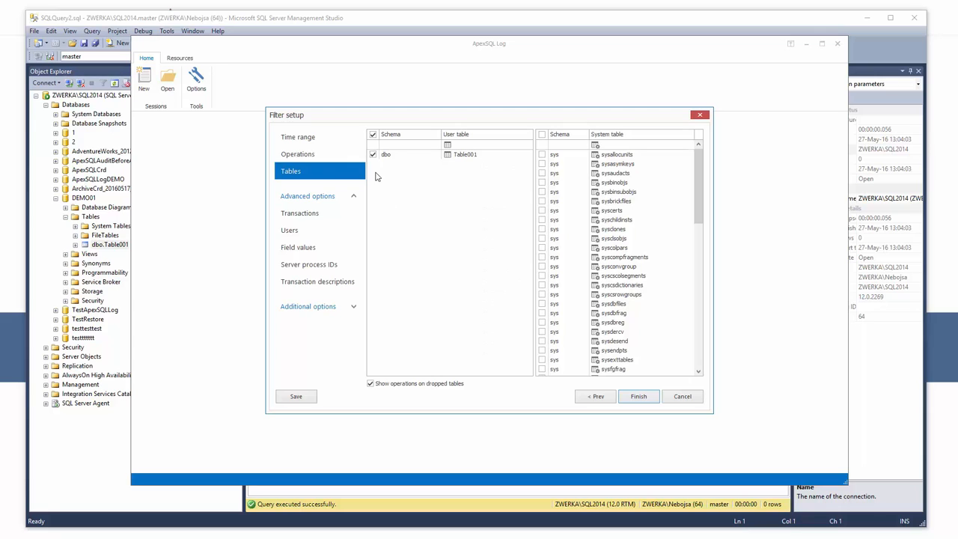
{"action": "left_click", "coordinate": [297, 154]}
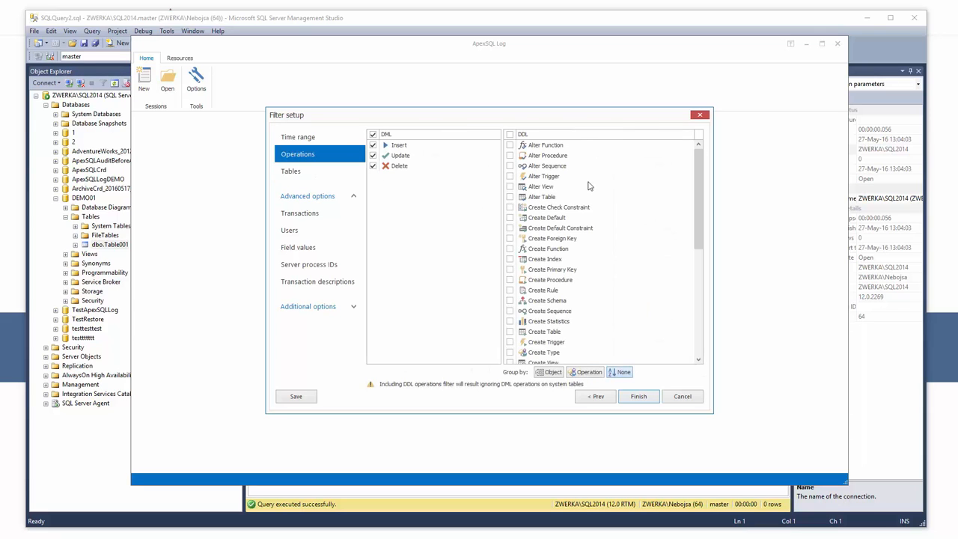
{"action": "left_click", "coordinate": [510, 134]}
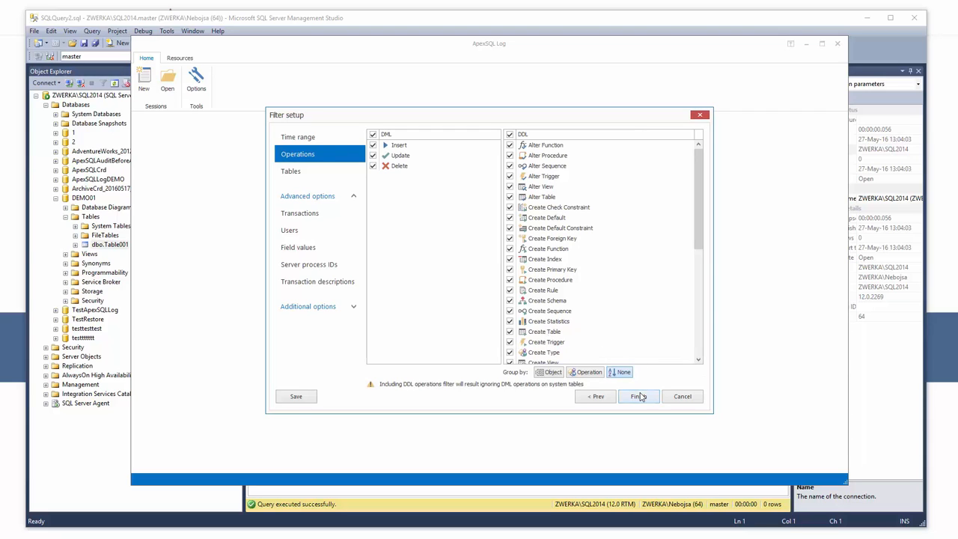
{"action": "left_click", "coordinate": [638, 396]}
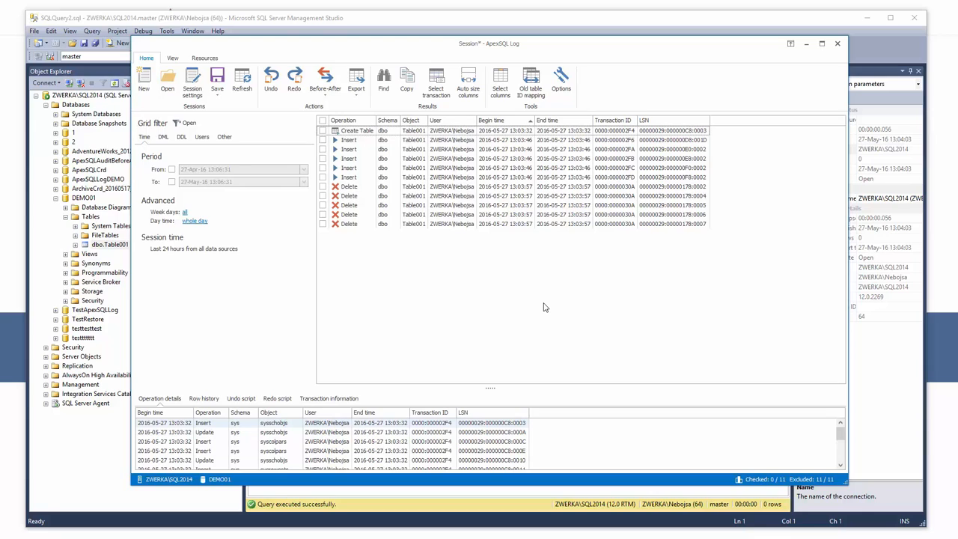
{"action": "mouse_move", "coordinate": [543, 305]}
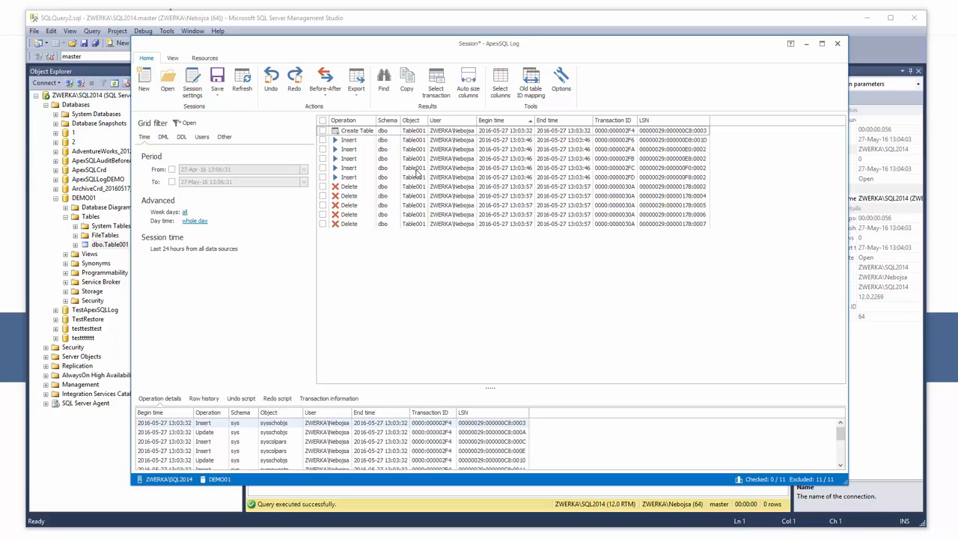
{"action": "mouse_move", "coordinate": [405, 78]}
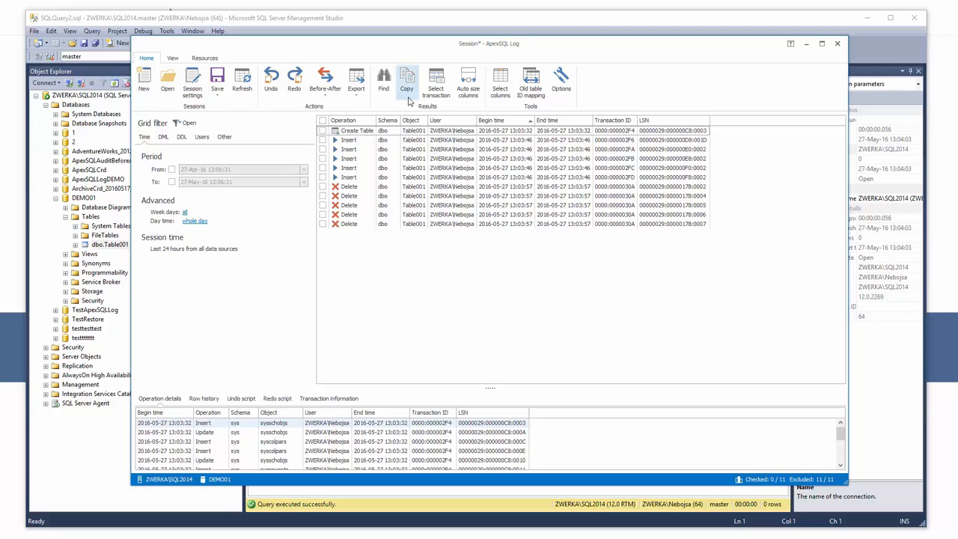
{"action": "mouse_move", "coordinate": [406, 111]}
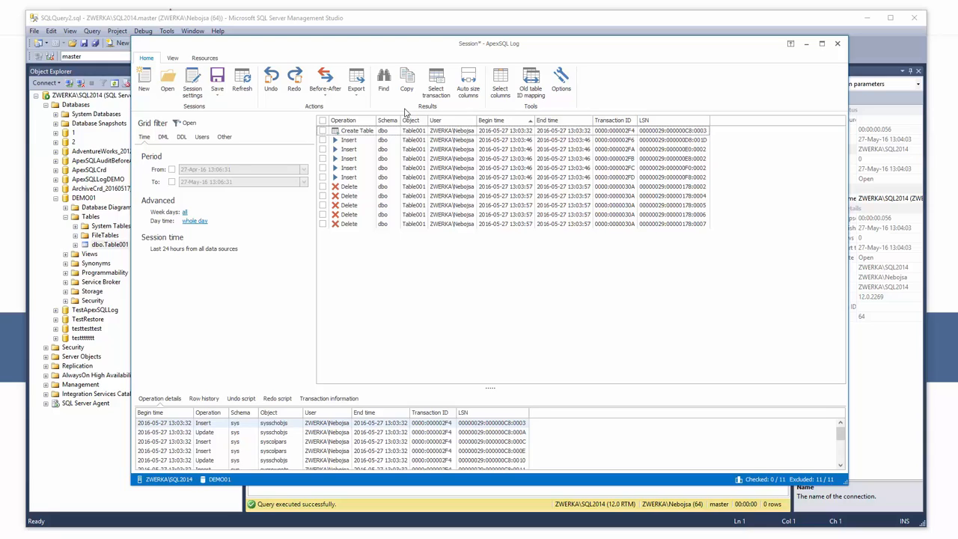
{"action": "mouse_move", "coordinate": [397, 136]}
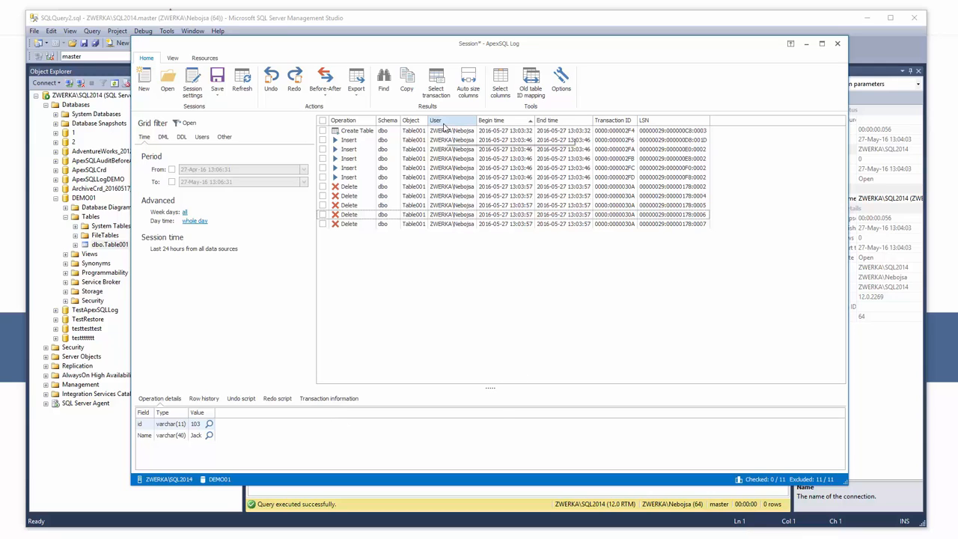
{"action": "mouse_move", "coordinate": [552, 120]}
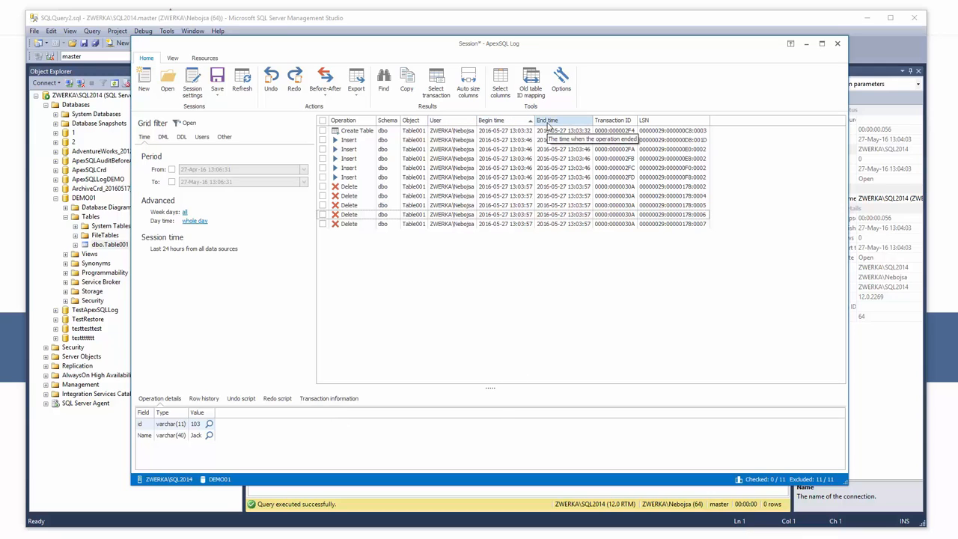
{"action": "mouse_move", "coordinate": [434, 306]}
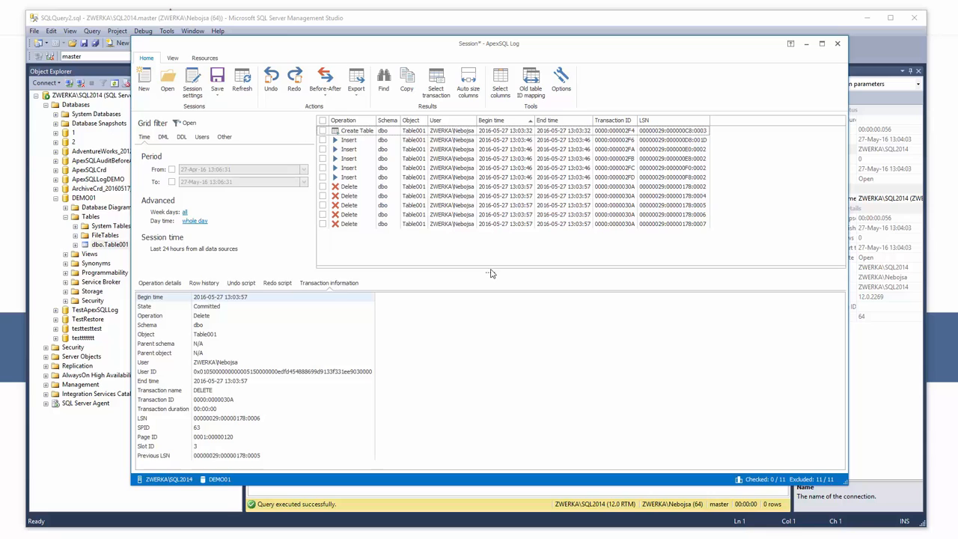
View the Redo script for the deleted id 103 row, then check Table001 in SSMS
{"action": "left_click", "coordinate": [242, 280]}
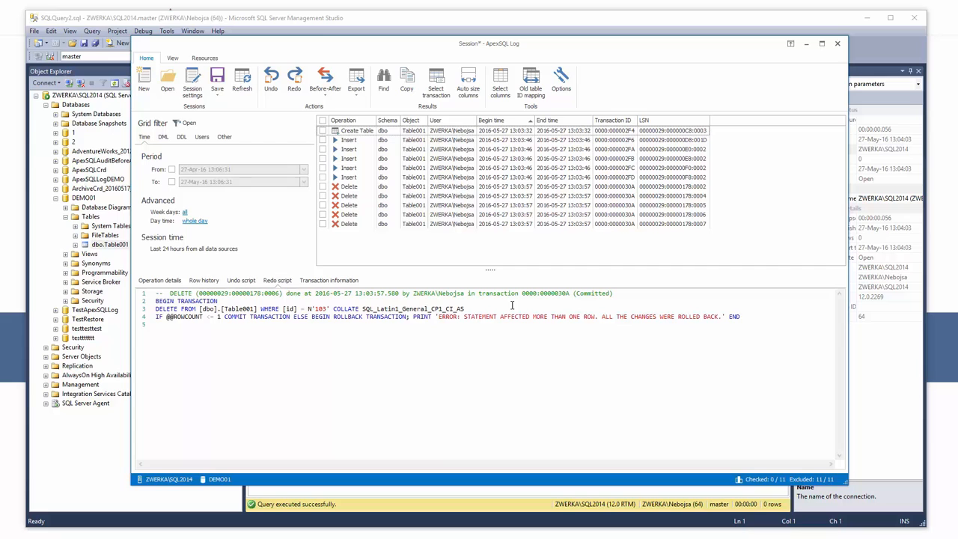
{"action": "left_click", "coordinate": [836, 45]}
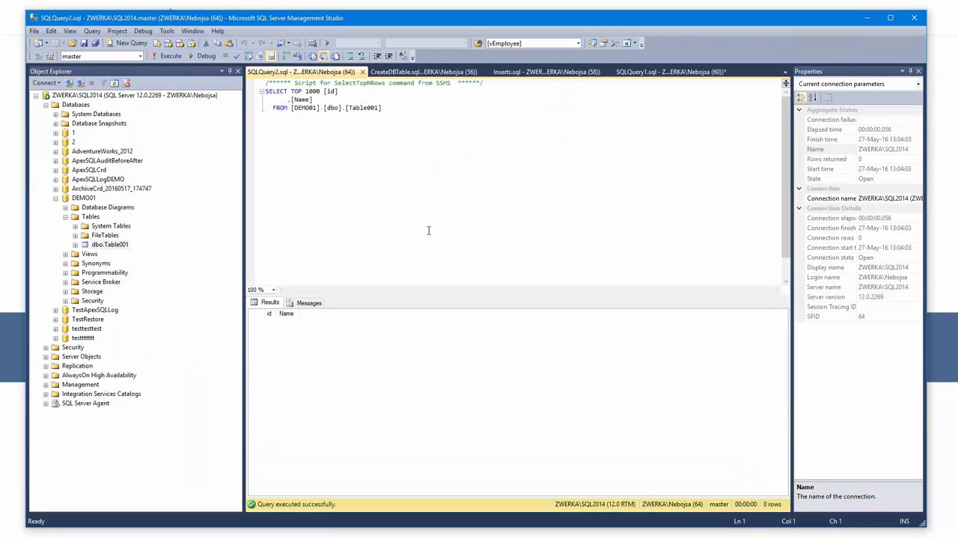
{"action": "mouse_move", "coordinate": [187, 56]}
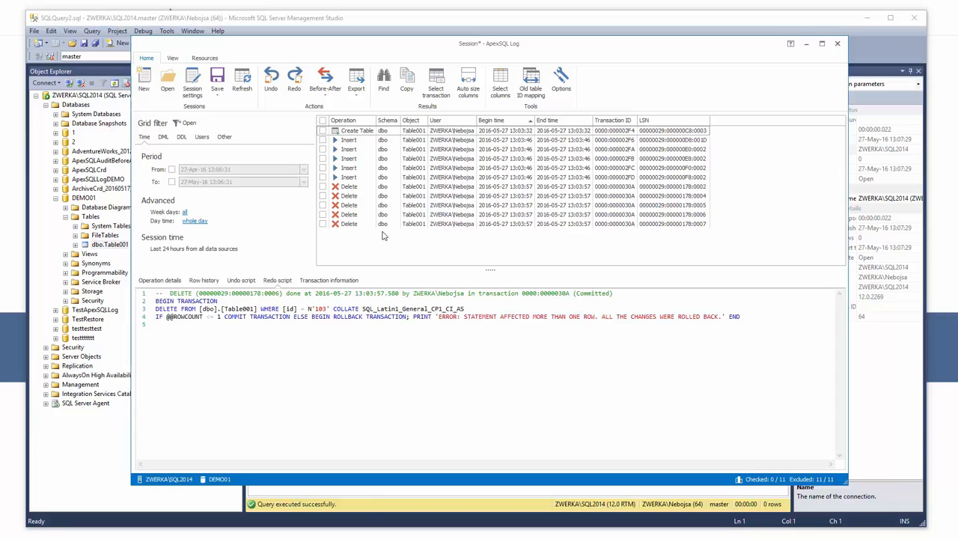
{"action": "mouse_move", "coordinate": [367, 236]}
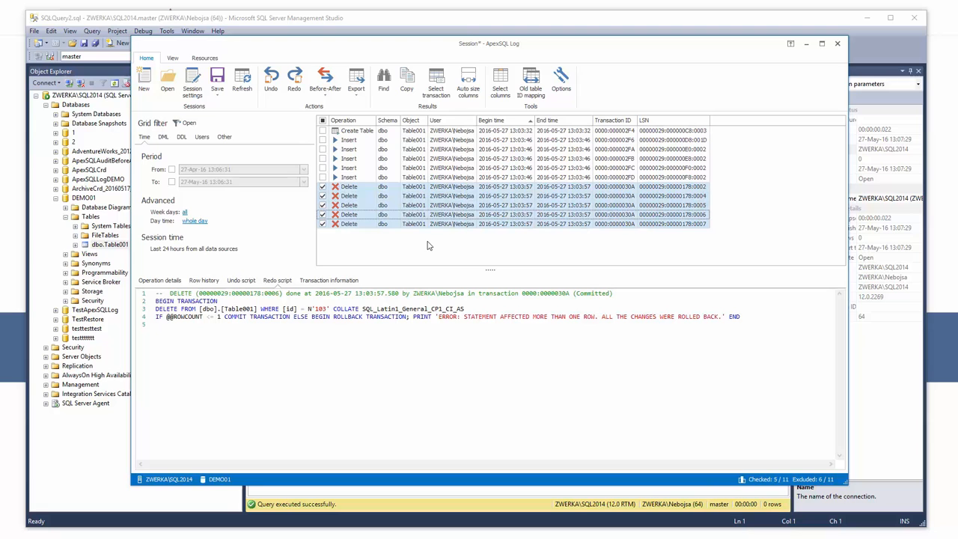
{"action": "mouse_move", "coordinate": [272, 80]}
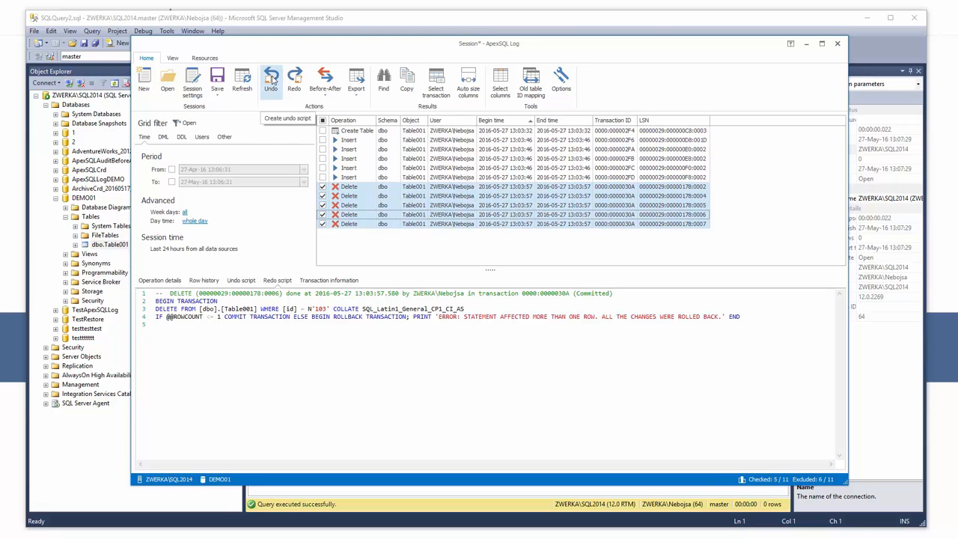
Create an undo script for the five checked Delete operations
{"action": "left_click", "coordinate": [271, 78]}
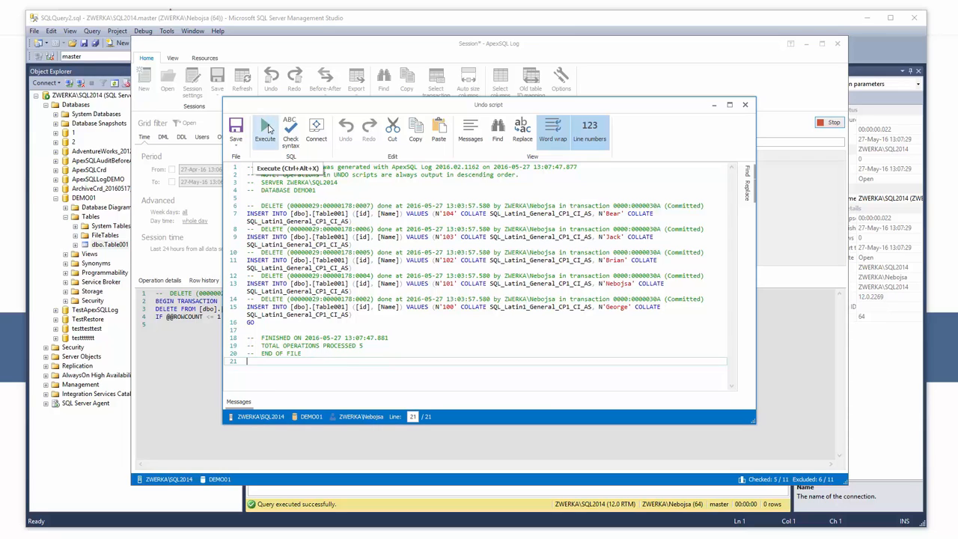
Execute the undo script against DEMO01 to restore the deleted rows
{"action": "left_click", "coordinate": [265, 127]}
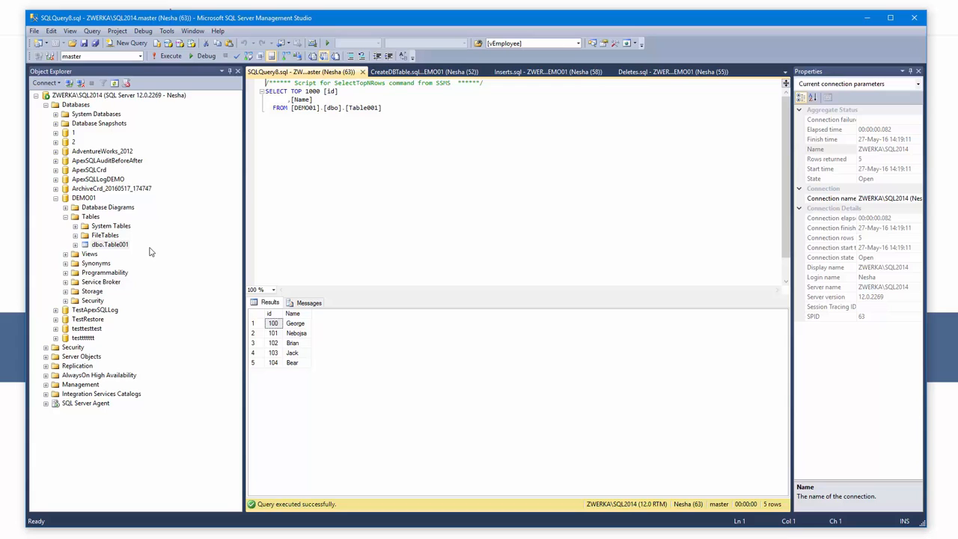
Use Edit Top 200 Rows on dbo.Table001 to rename ids 100 and 101 to Mike and Nick
{"action": "right_click", "coordinate": [109, 244]}
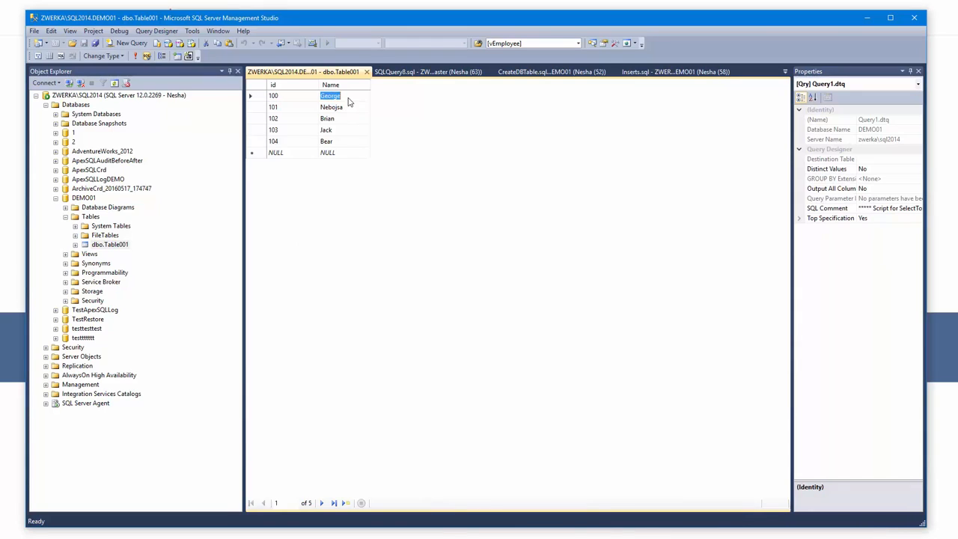
{"action": "mouse_move", "coordinate": [393, 116]}
{"action": "type", "text": "Mik"}
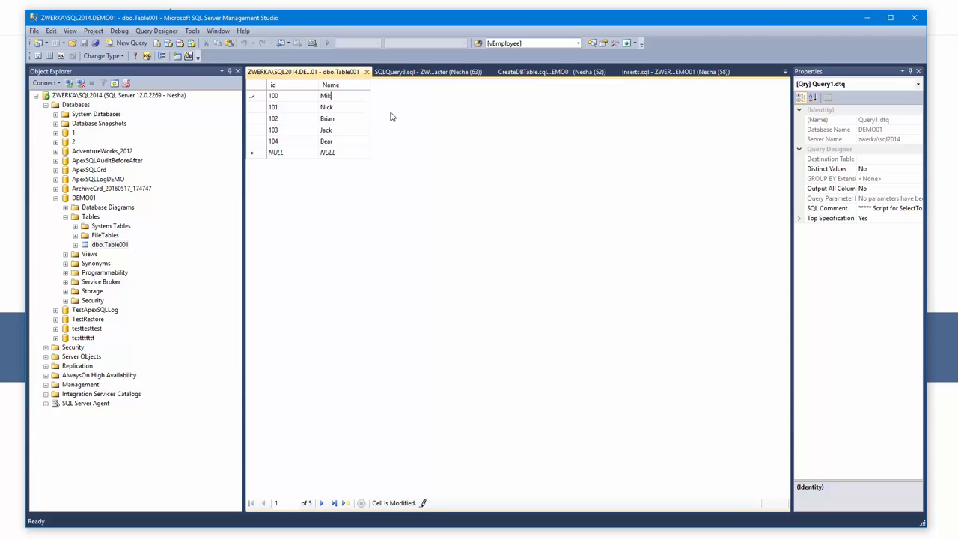
{"action": "left_click", "coordinate": [326, 106]}
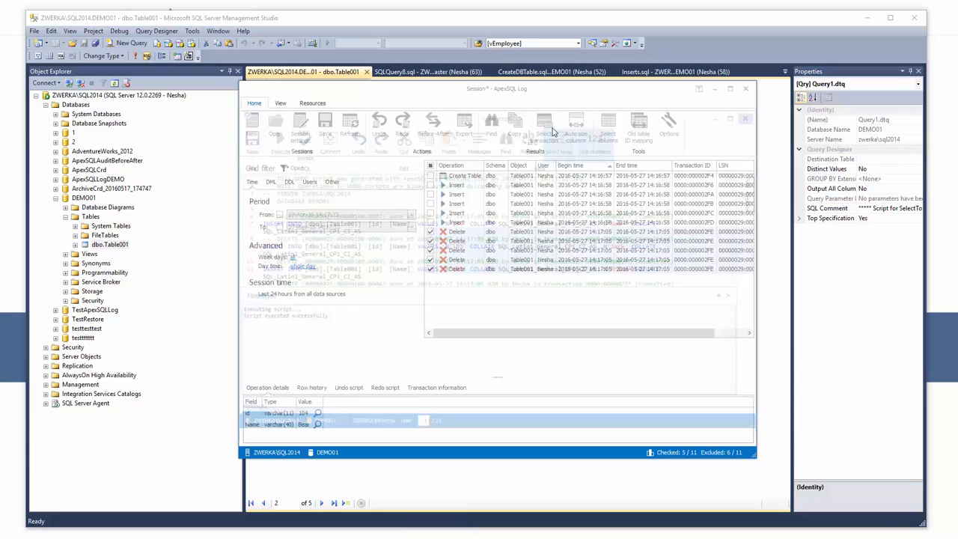
Refresh the ApexSQL Log session and inspect the last update, John renamed to Mike
{"action": "left_click", "coordinate": [350, 126]}
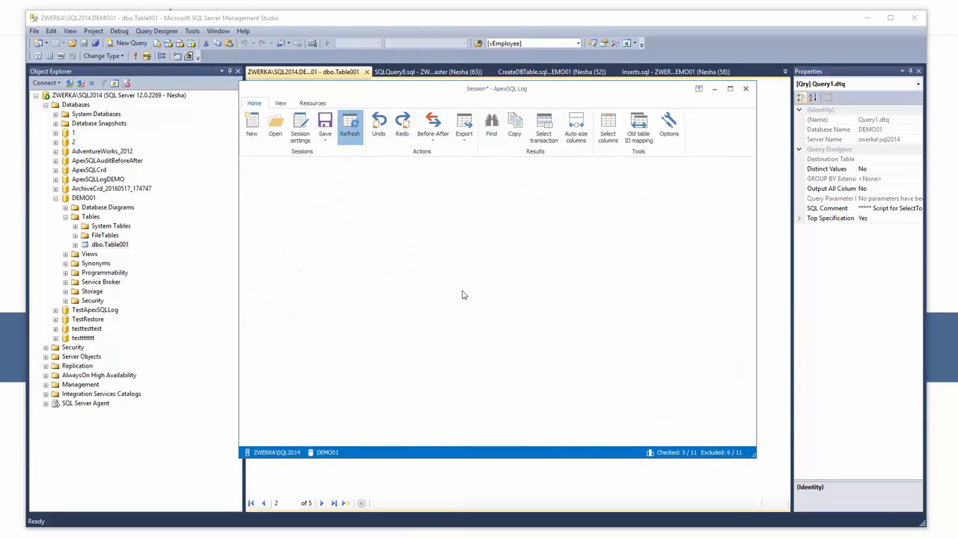
{"action": "left_click", "coordinate": [349, 125]}
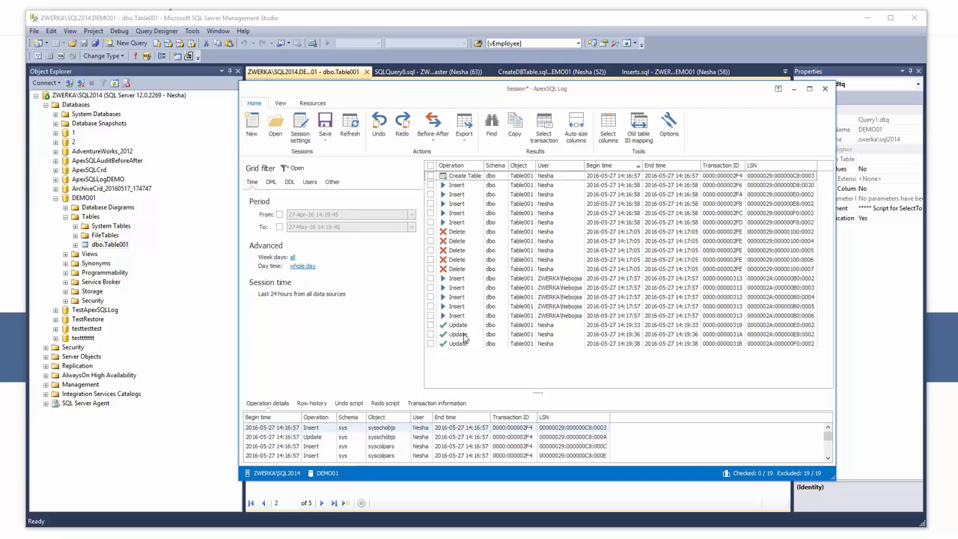
{"action": "mouse_move", "coordinate": [463, 358]}
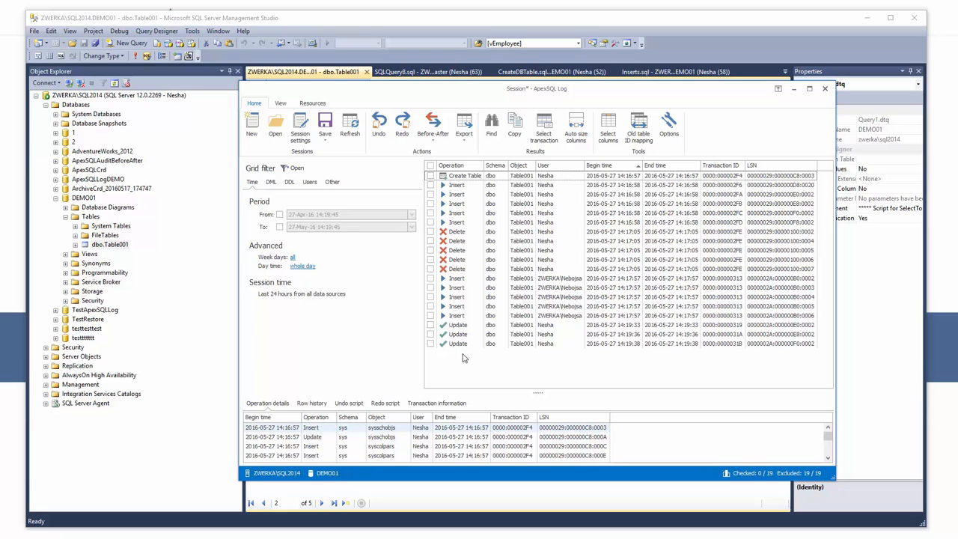
{"action": "left_click", "coordinate": [458, 343]}
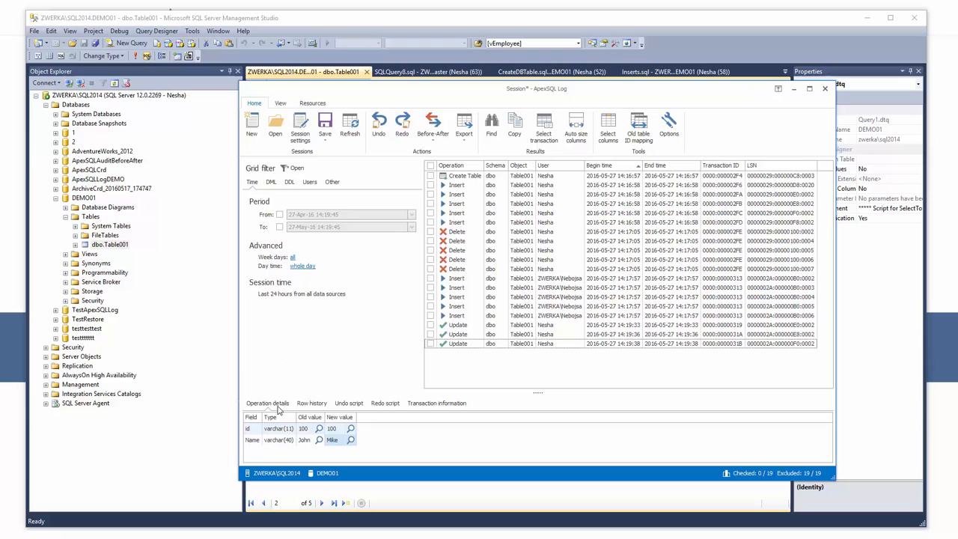
{"action": "mouse_move", "coordinate": [320, 439]}
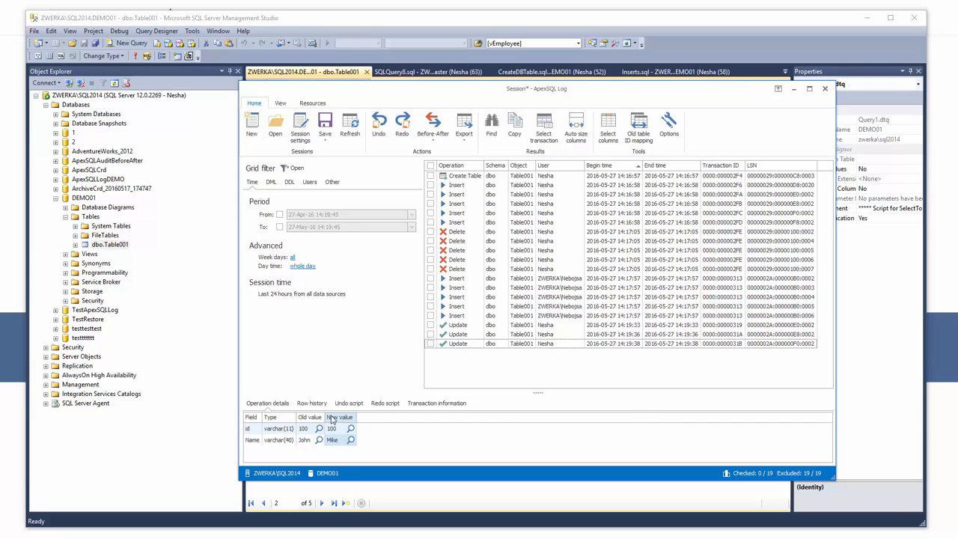
View row 100's history (George, then John, then Mike) and display the DDL operation filters
{"action": "left_click", "coordinate": [311, 403]}
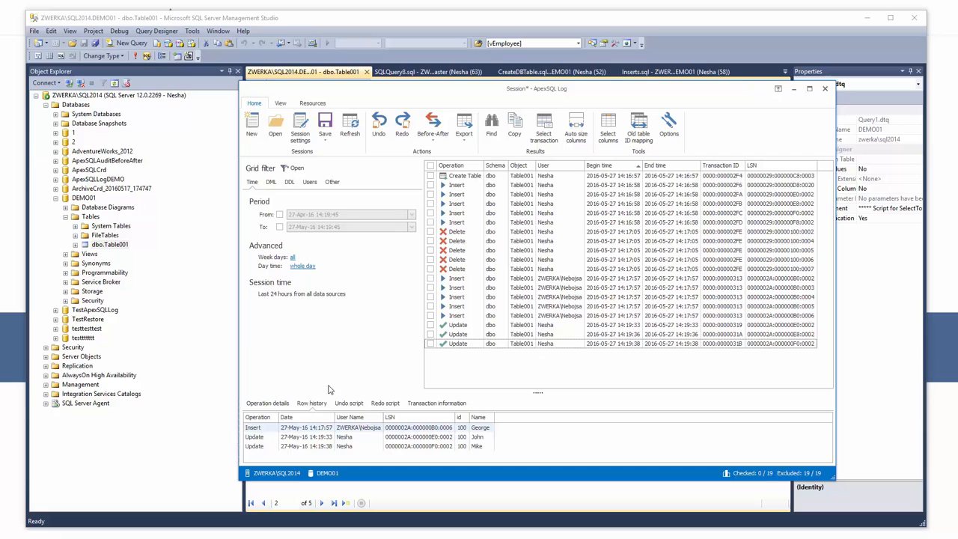
{"action": "mouse_move", "coordinate": [369, 351]}
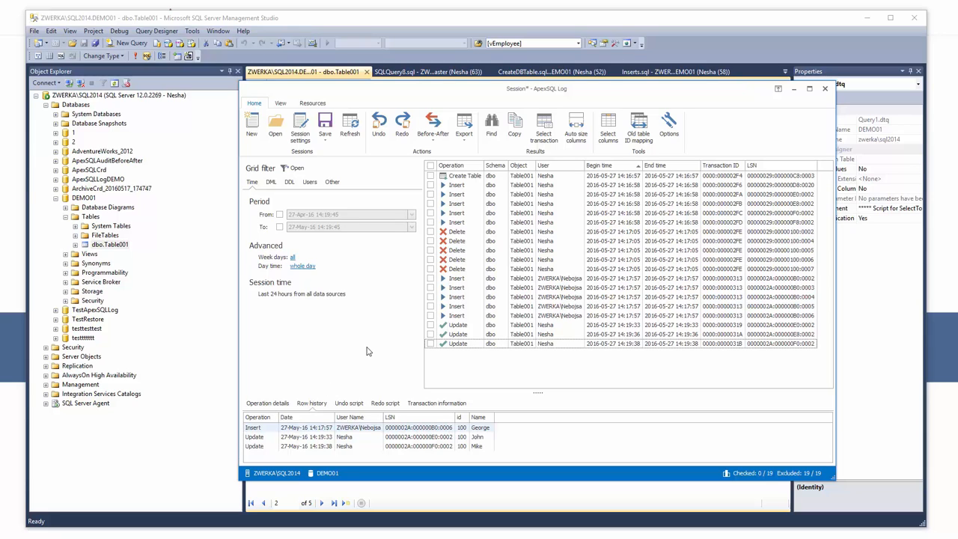
{"action": "mouse_move", "coordinate": [322, 391]}
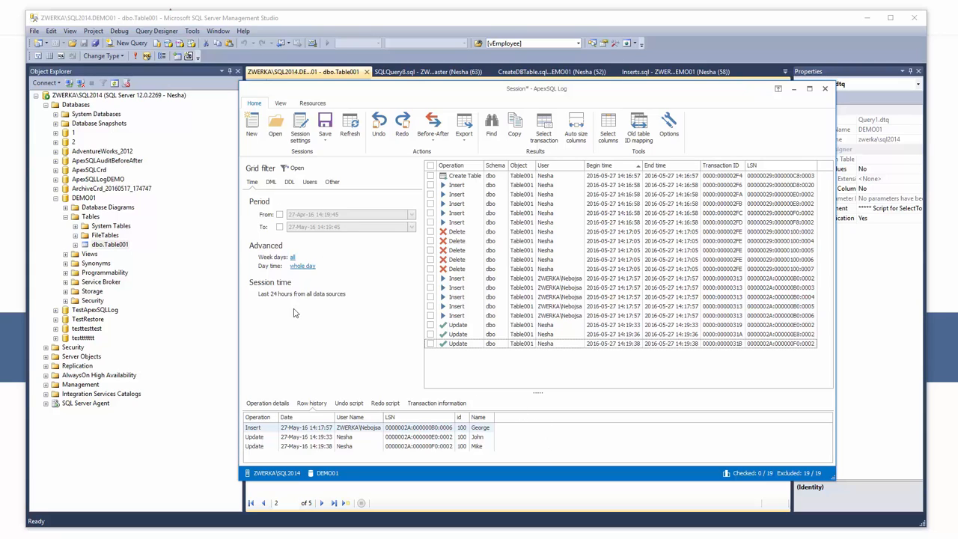
{"action": "left_click", "coordinate": [270, 182]}
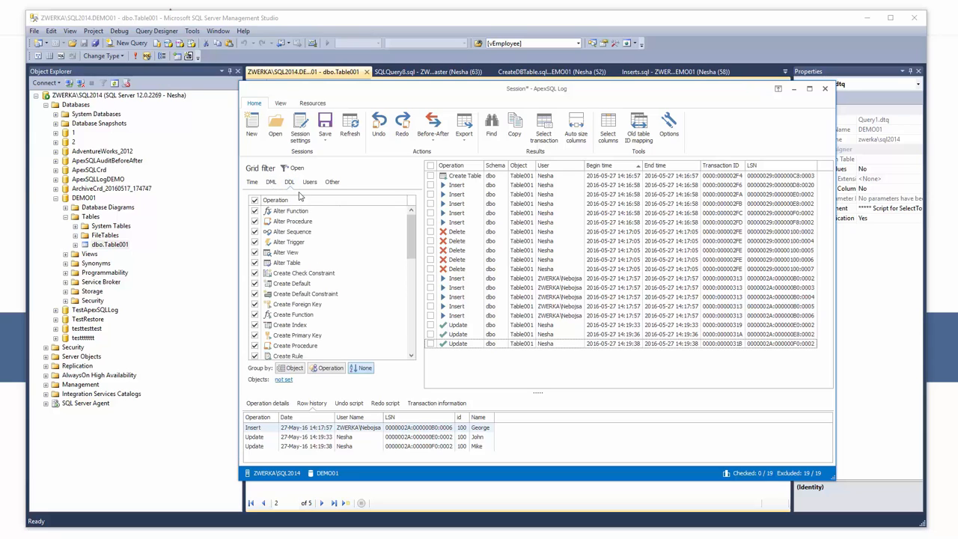
Check the user and transaction-state filters, then list the XML, CSV, HTML and SQL export formats
{"action": "left_click", "coordinate": [332, 182]}
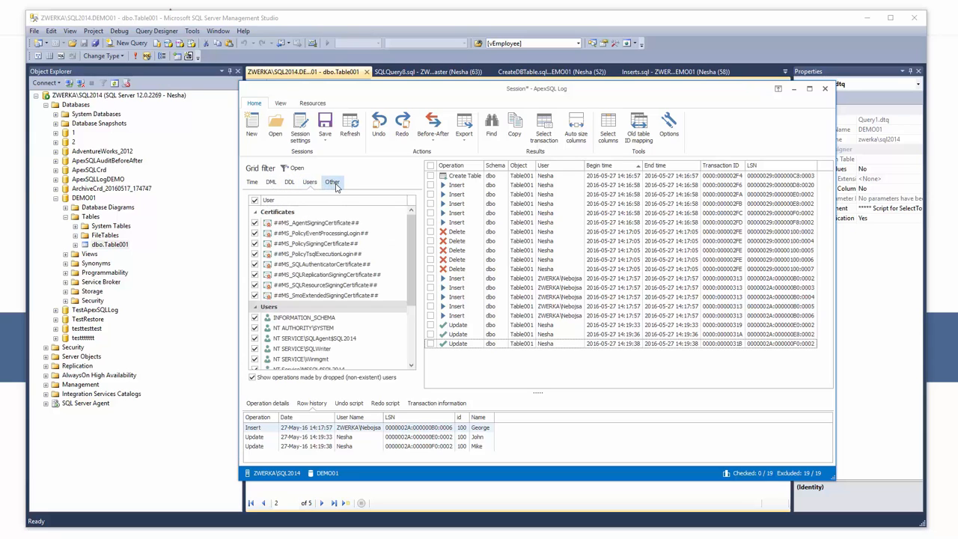
{"action": "left_click", "coordinate": [332, 182]}
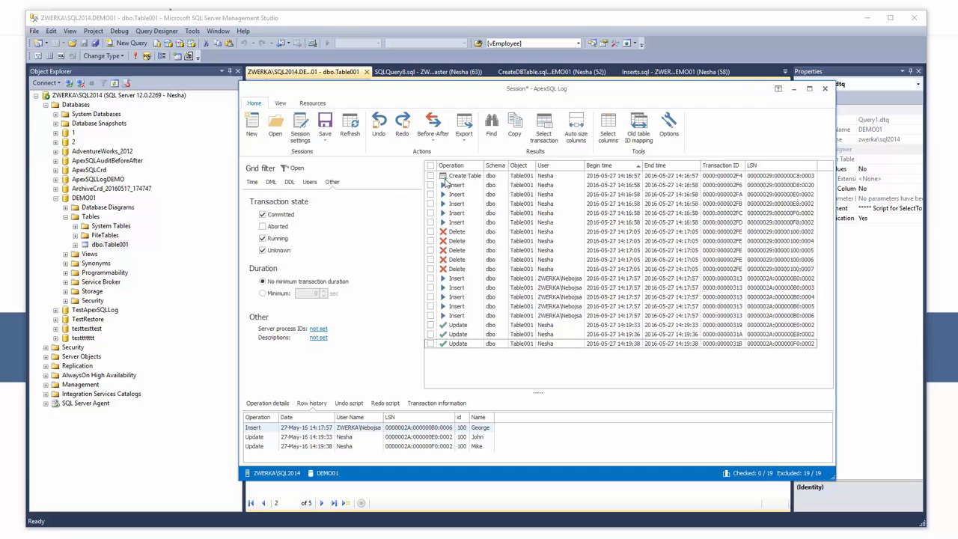
{"action": "left_click", "coordinate": [464, 124]}
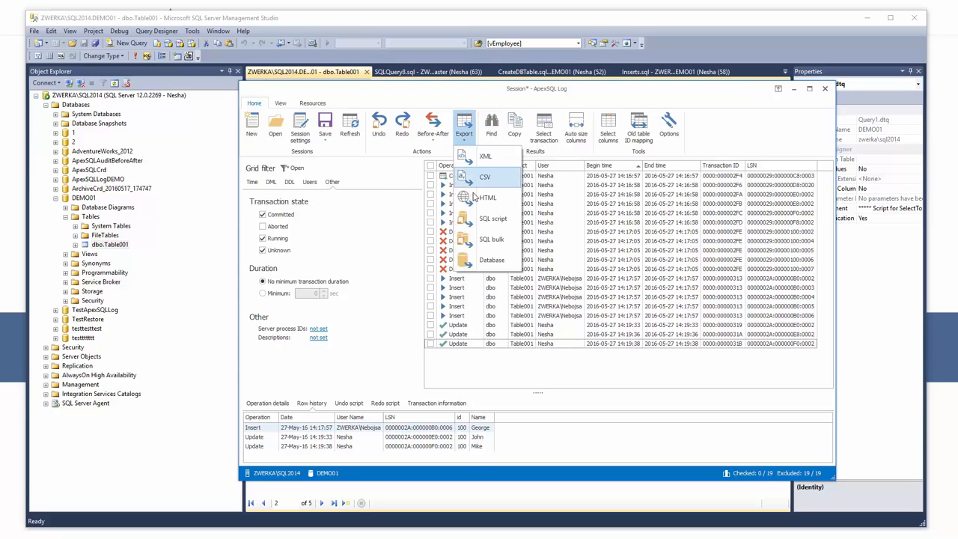